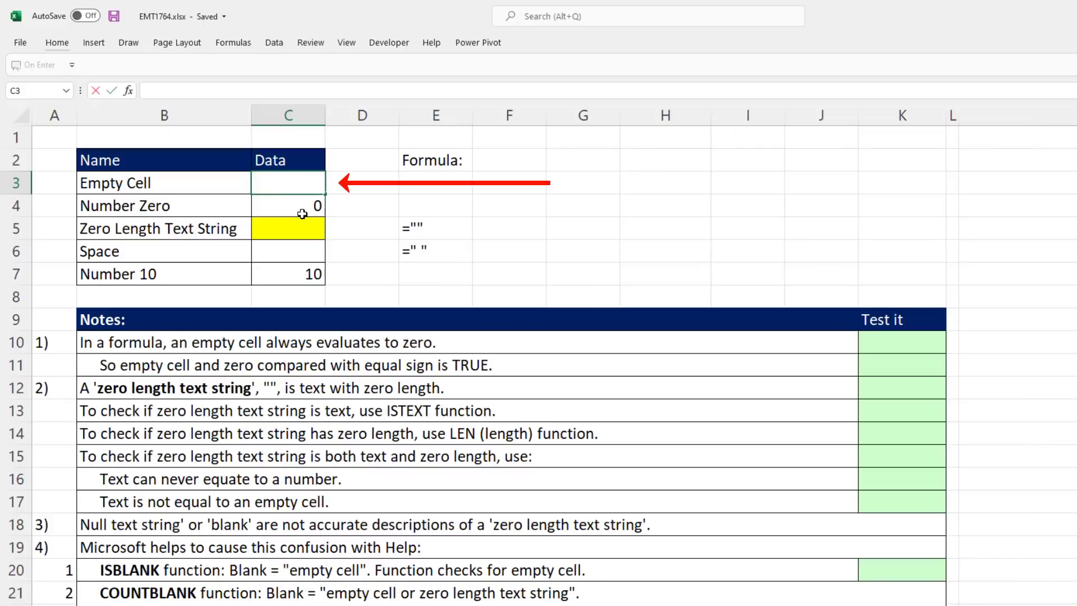
Enter =C3 in K10 (returns 0) and =C3=C4 in K11 (returns TRUE).
left_click(287, 205)
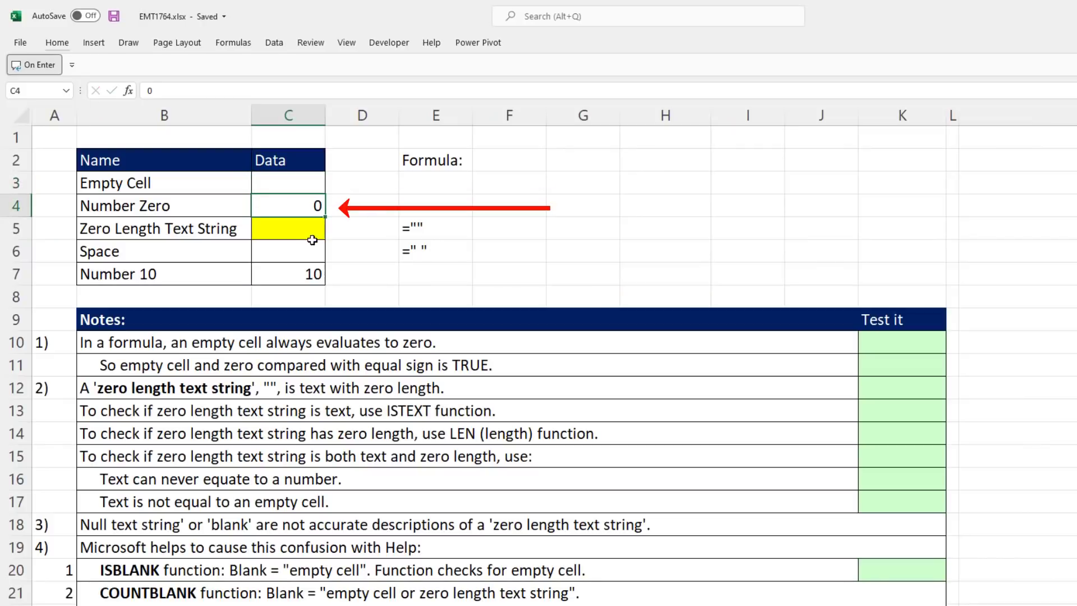
type("=\"\"")
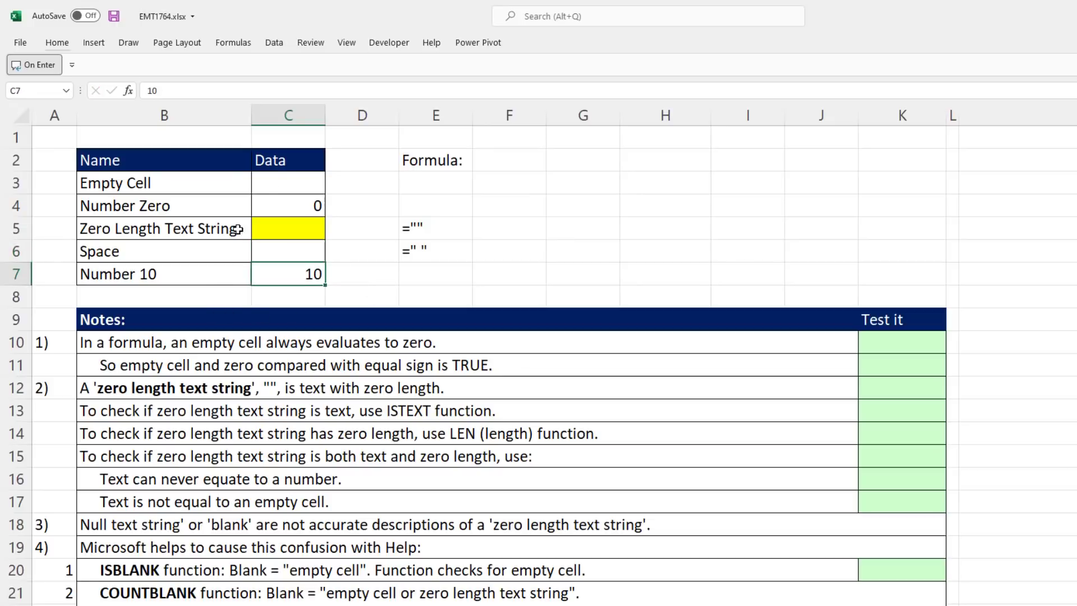
mouse_move(324, 291)
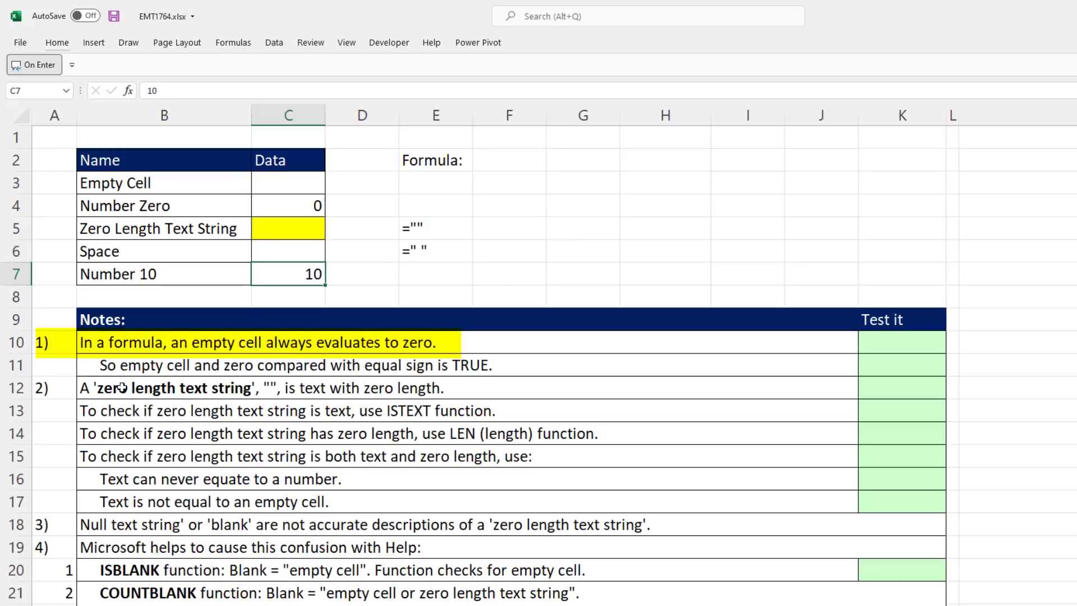
mouse_move(274, 357)
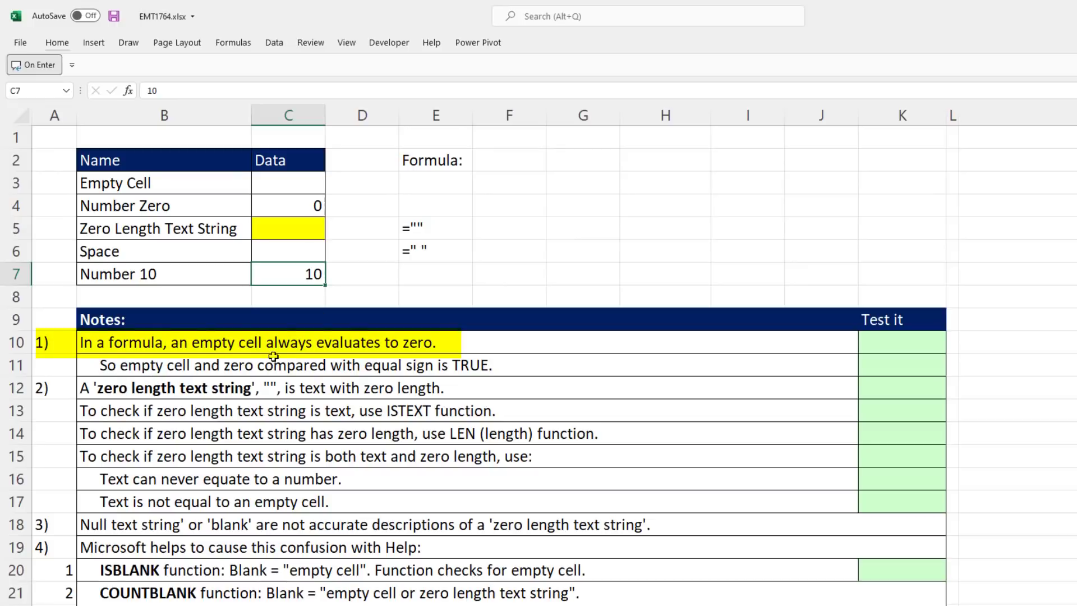
left_click(902, 342)
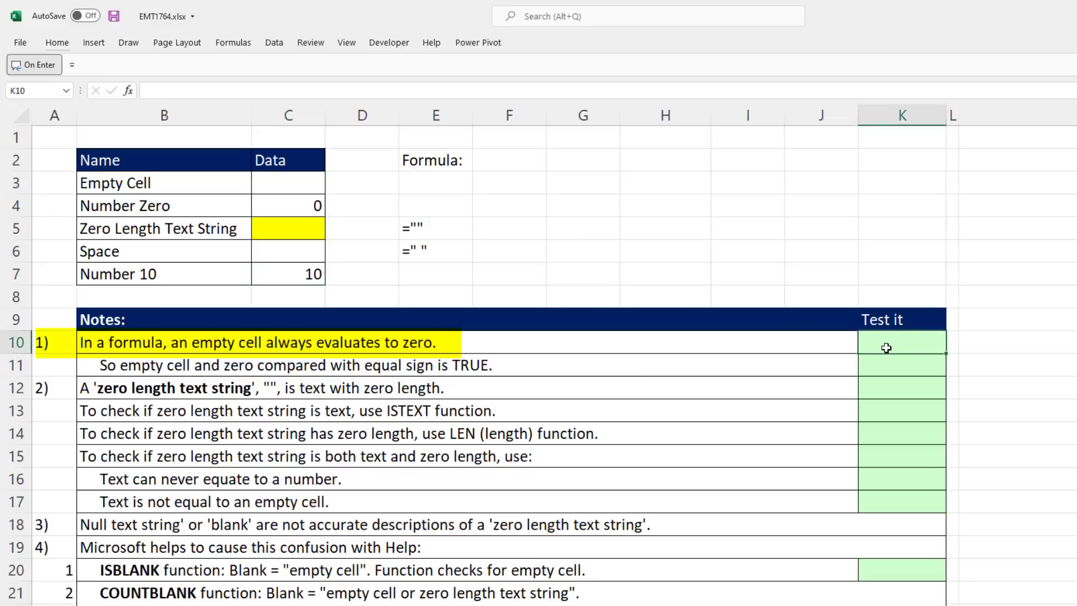
type("=")
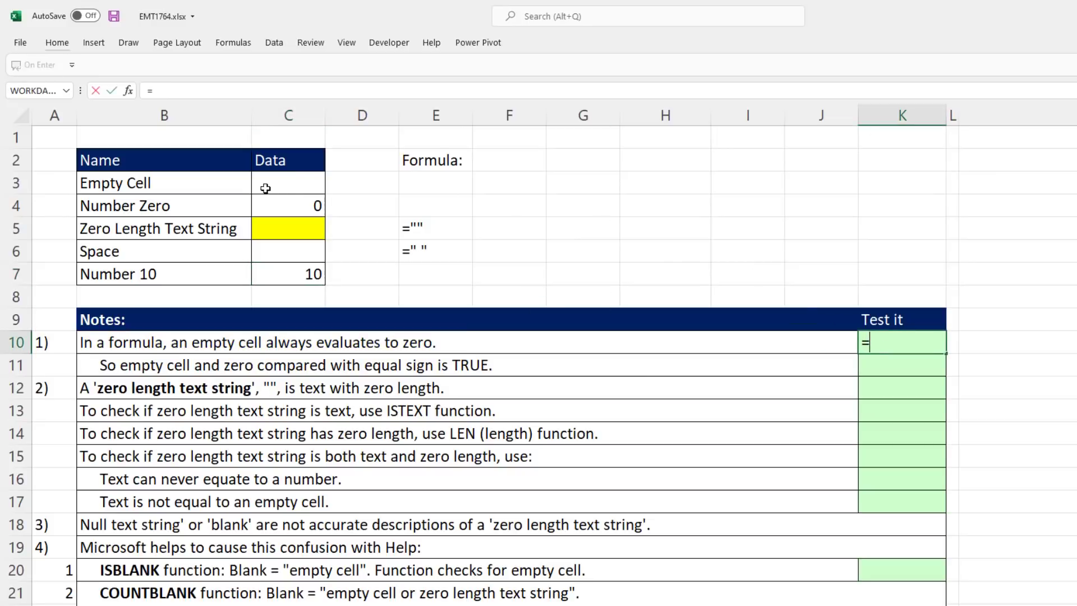
left_click(288, 183)
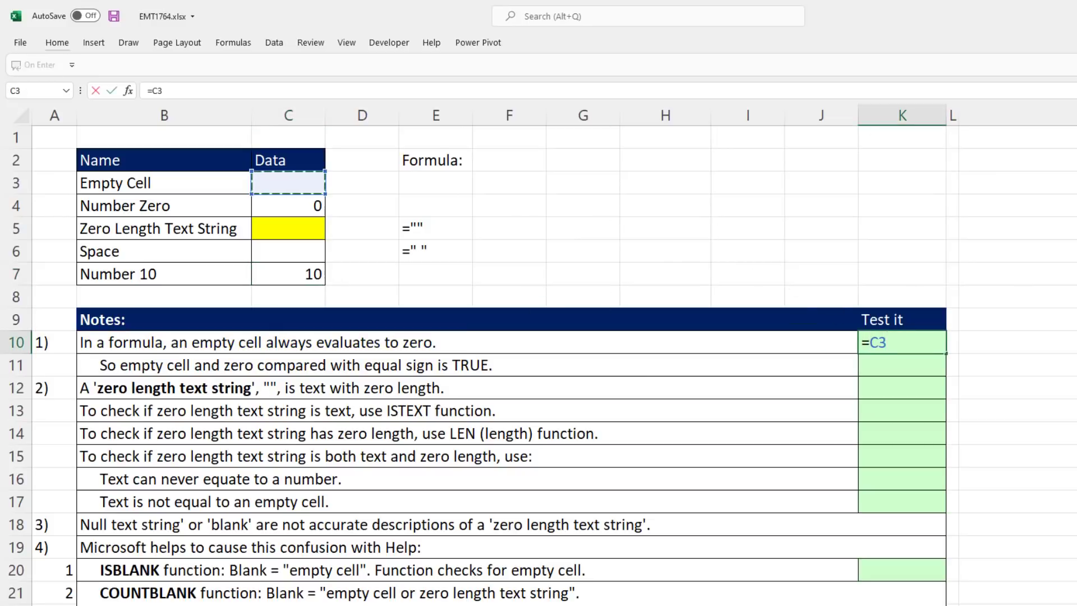
key("F9")
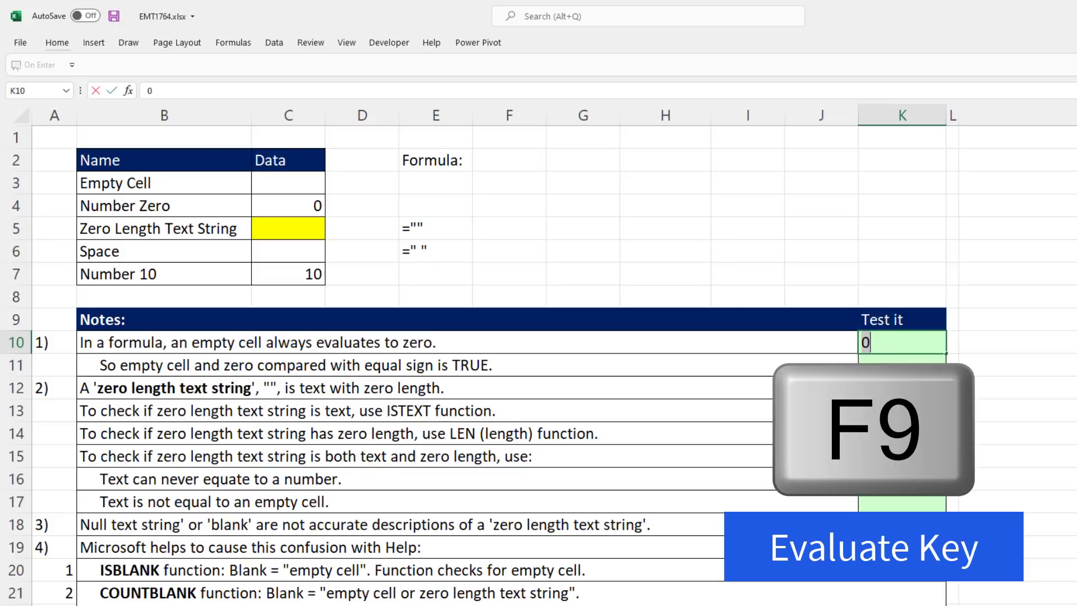
key("f9")
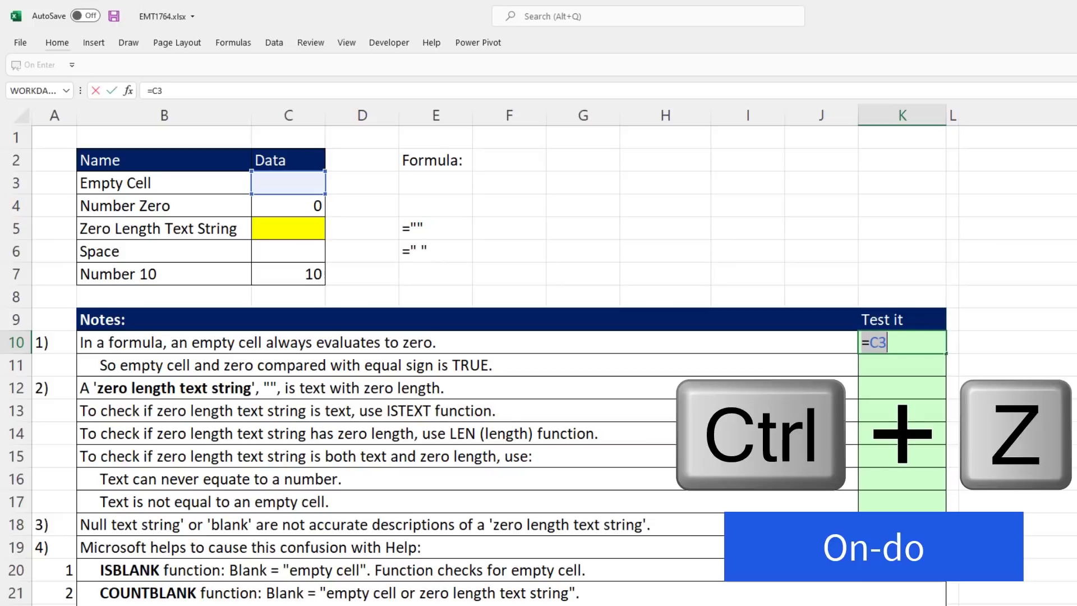
key("enter")
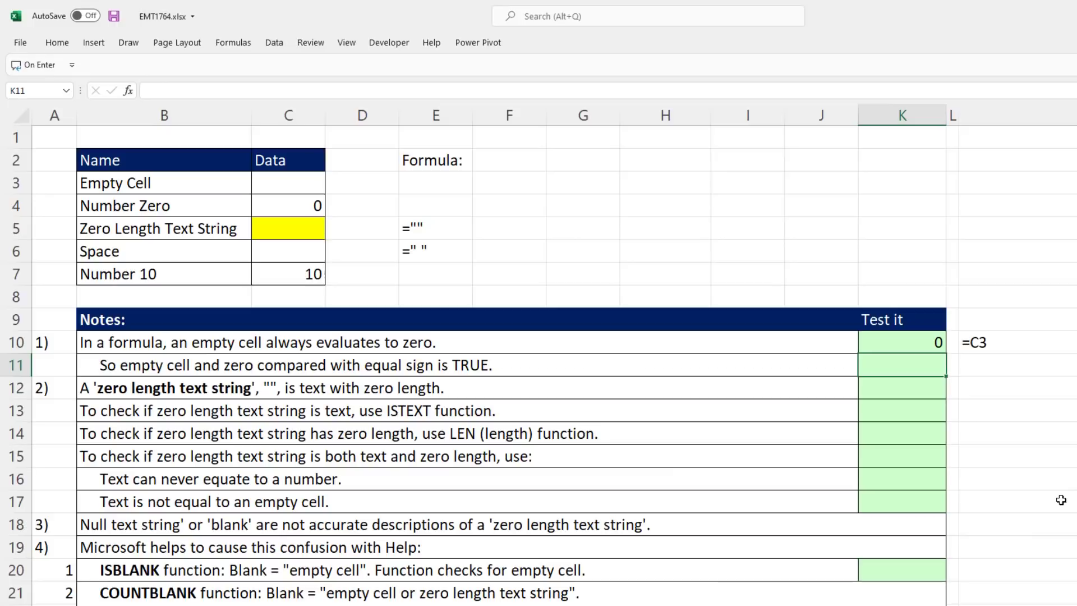
mouse_move(942, 380)
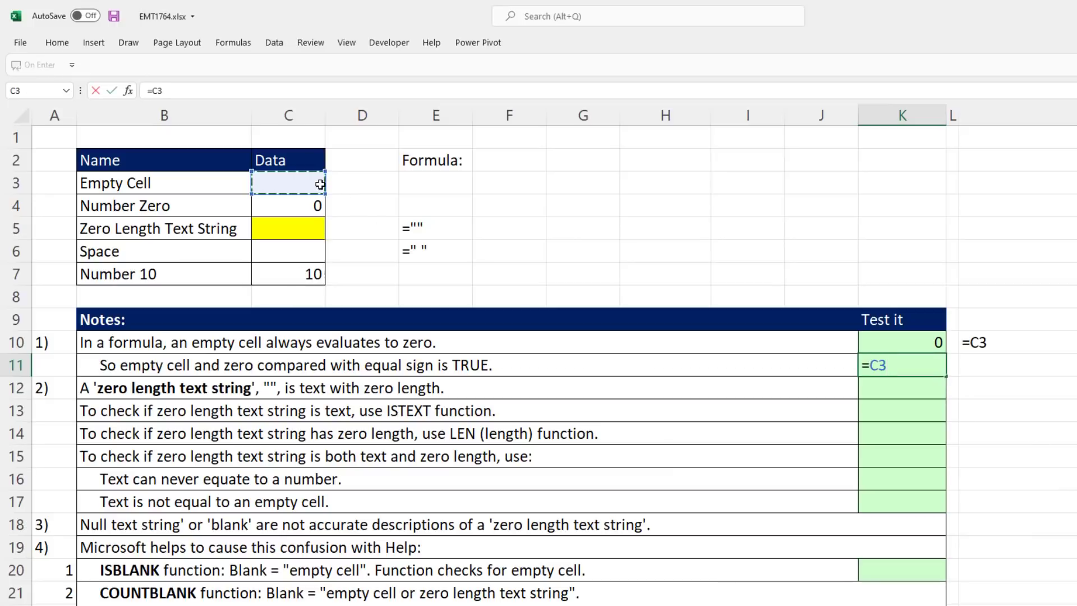
type("=")
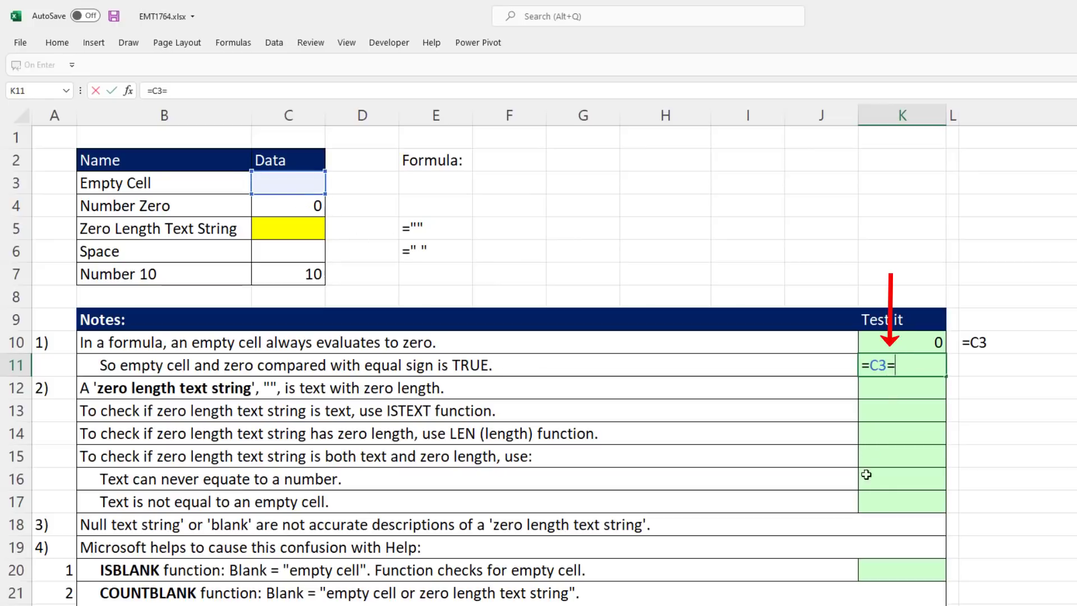
mouse_move(902, 451)
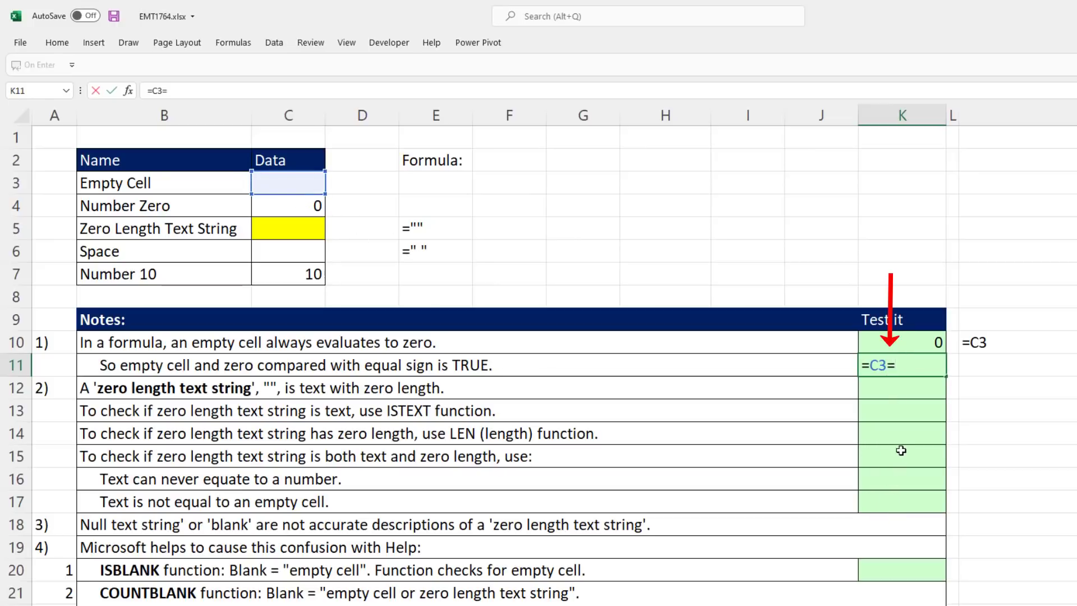
left_click(287, 205)
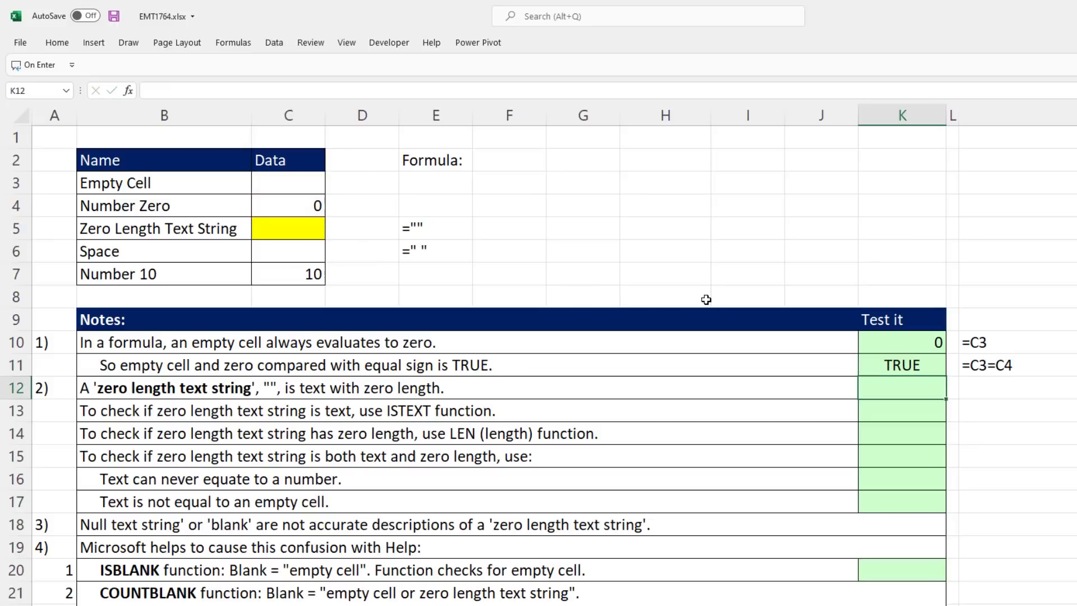
mouse_move(303, 182)
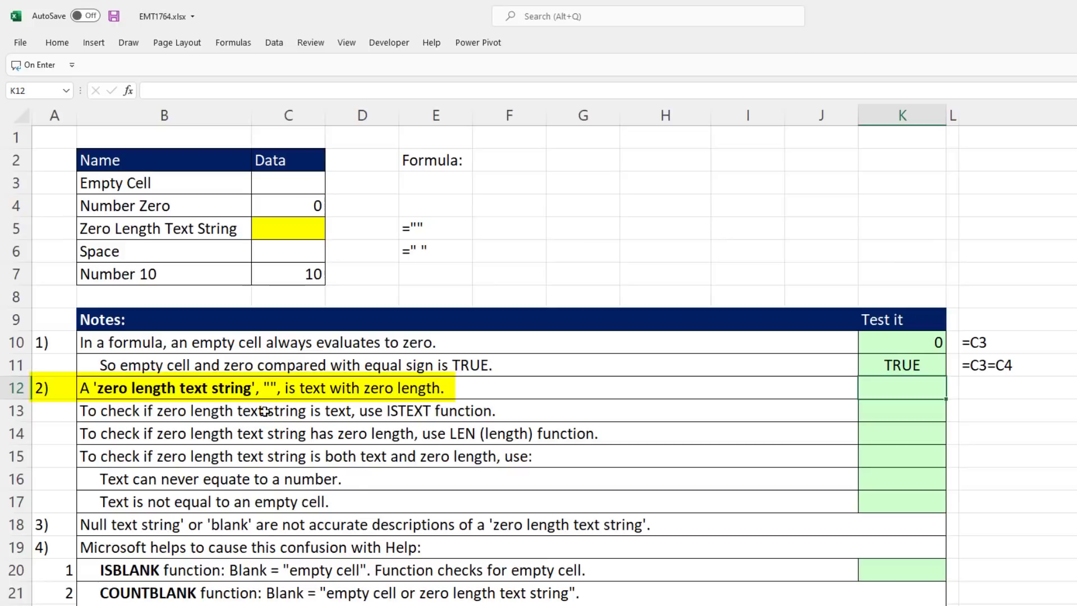
mouse_move(409, 405)
type("=")
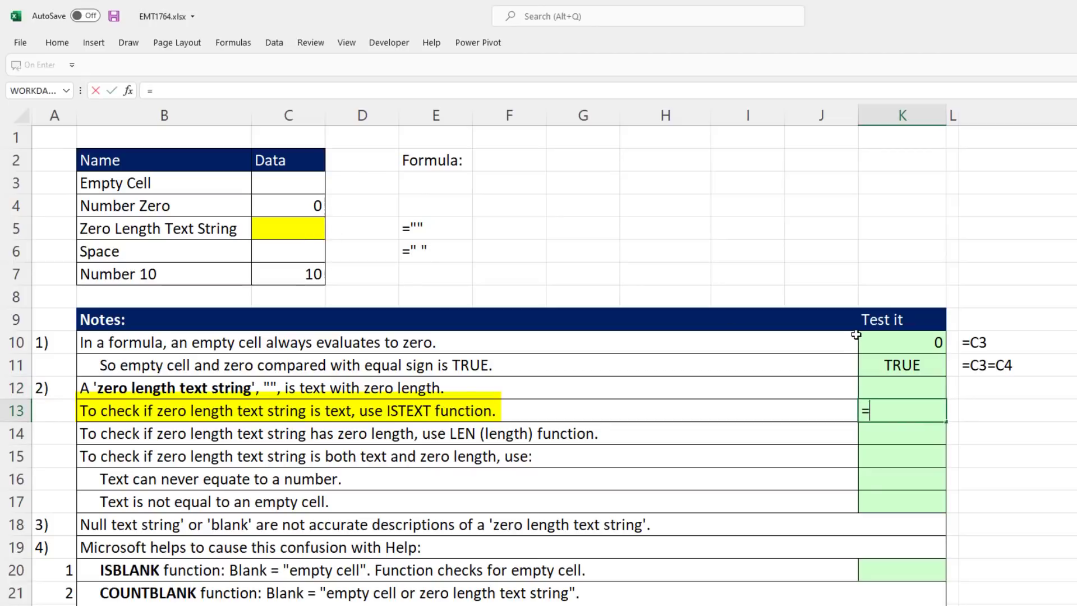
Enter =ISTEXT(C5) in K13 and =ISTEXT(C6) in N13, both returning TRUE.
type("ISTEXT(")
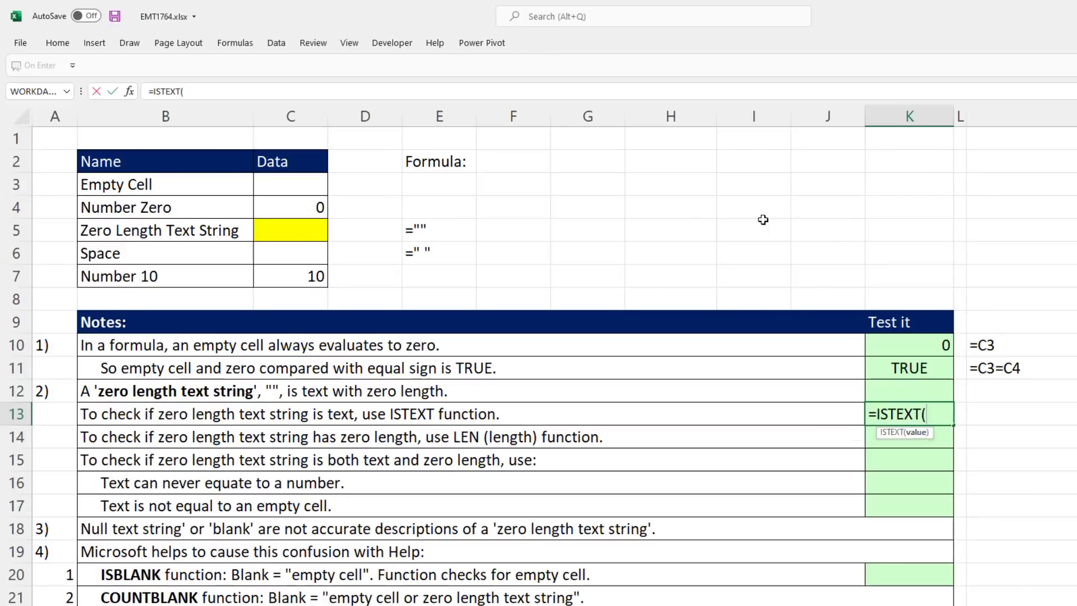
left_click(290, 230)
type("Space?")
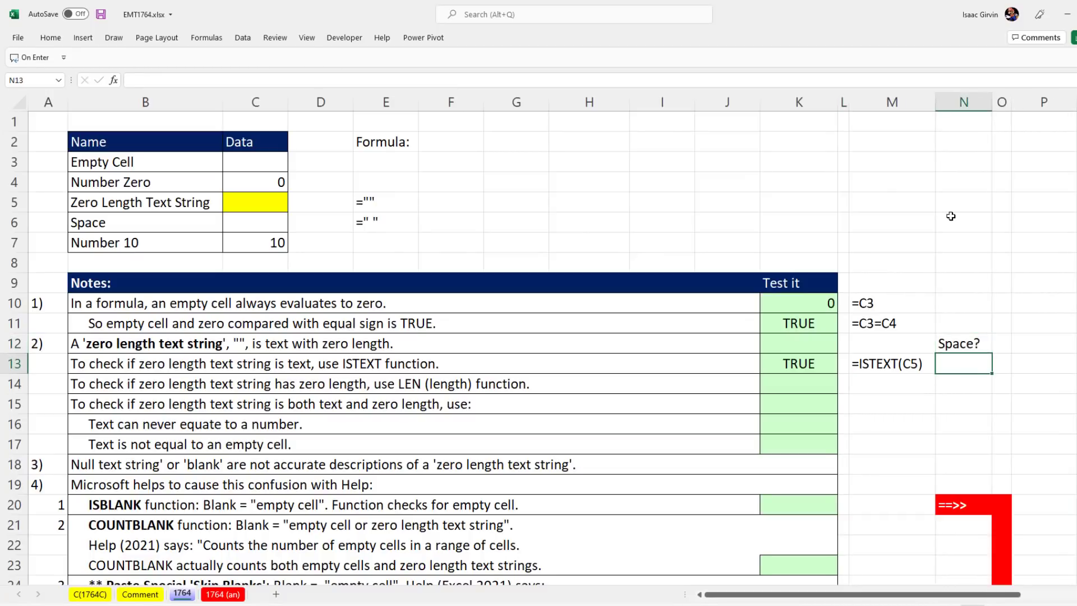
type("=ISTEXT(C6")
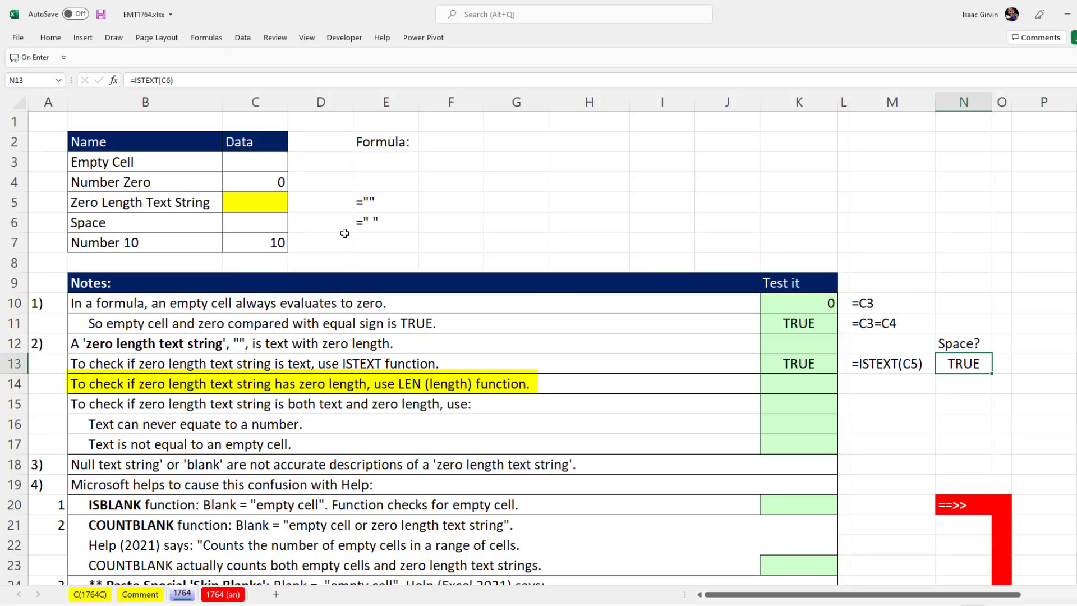
mouse_move(449, 410)
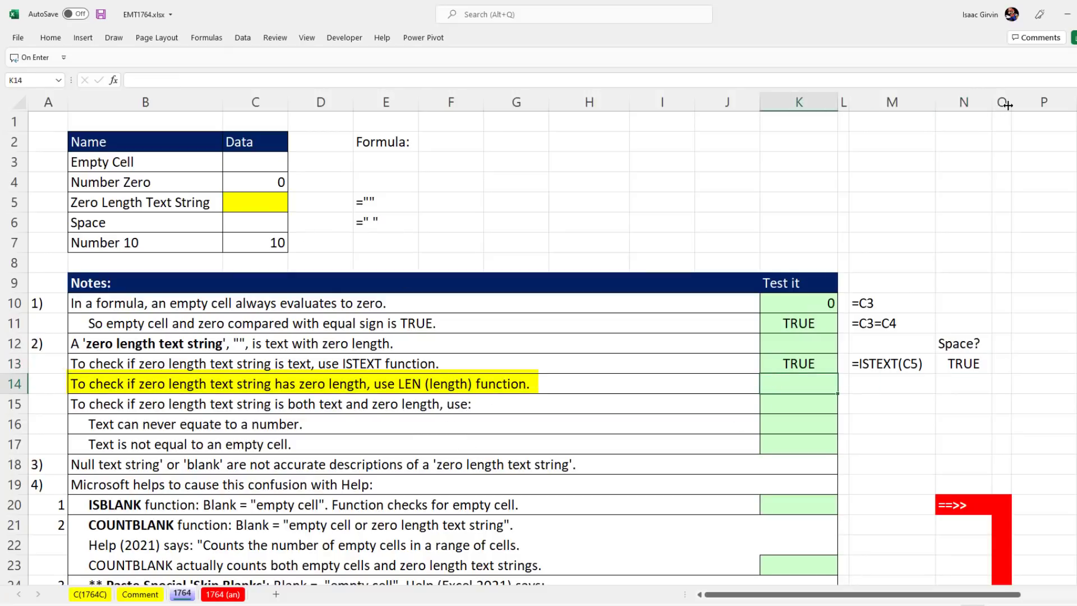
Enter =LEN(C5) in K14 returning 0 and =LEN(C6) in N14 returning 1.
type("=LEN(C5")
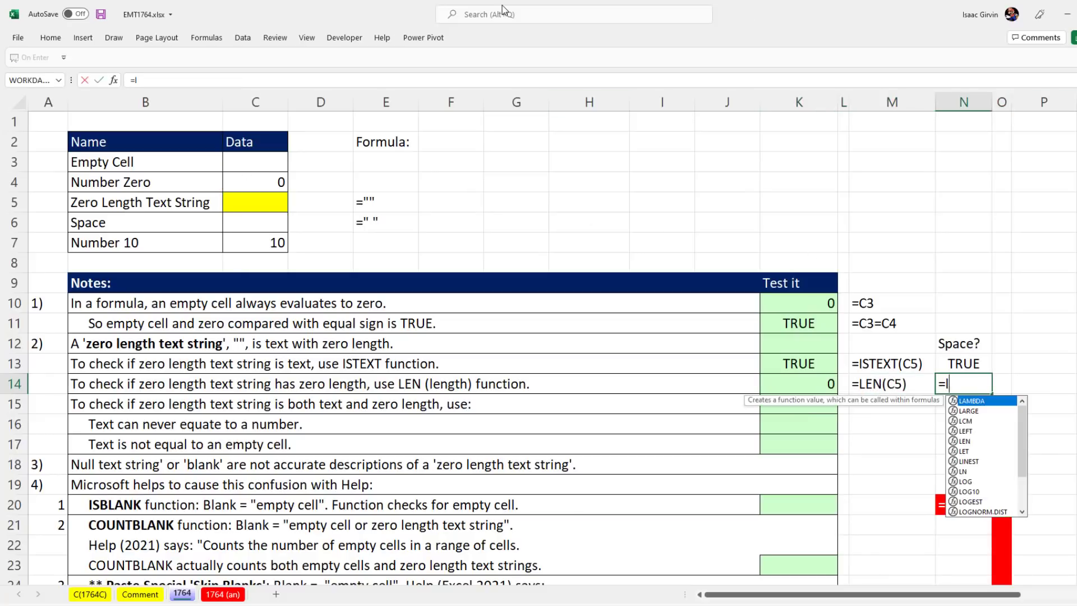
type("EN(")
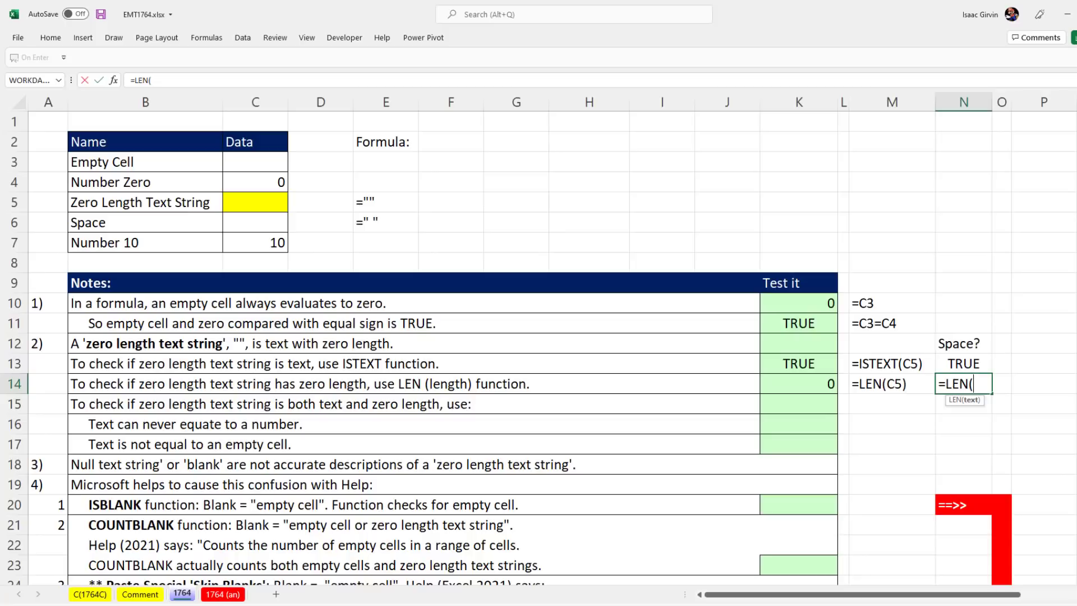
left_click(254, 222)
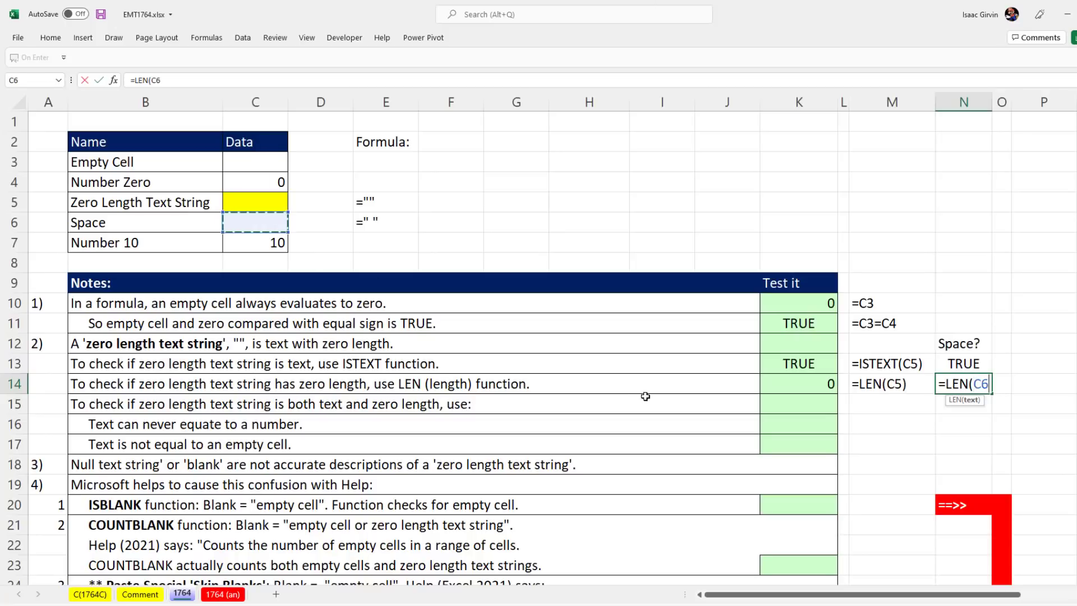
key("Enter")
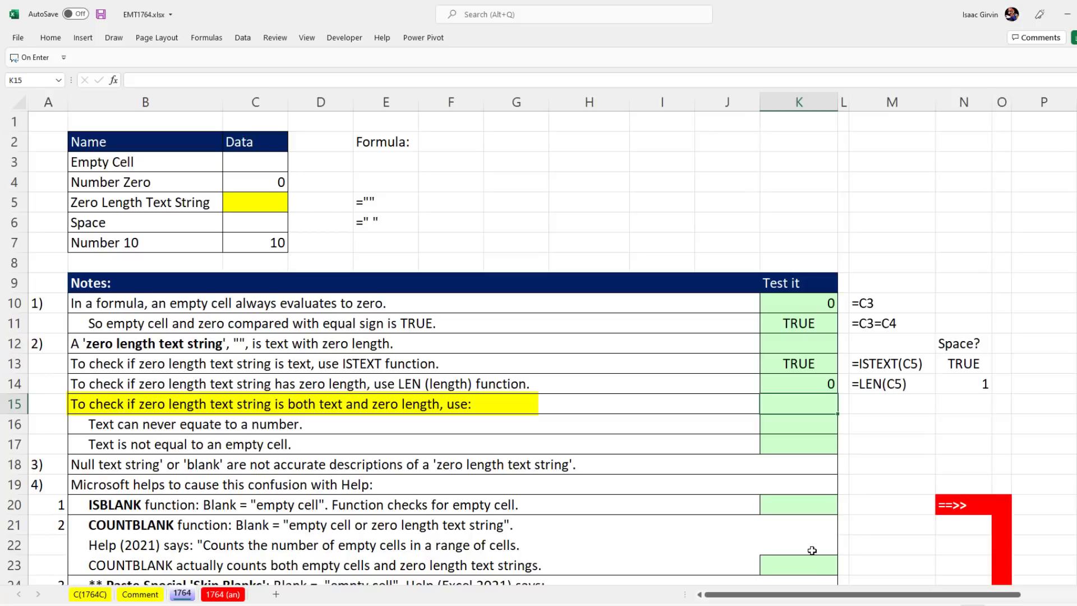
Build =AND(ISTEXT(C5),LEN(C5)=0) in K15, returning TRUE.
type("=")
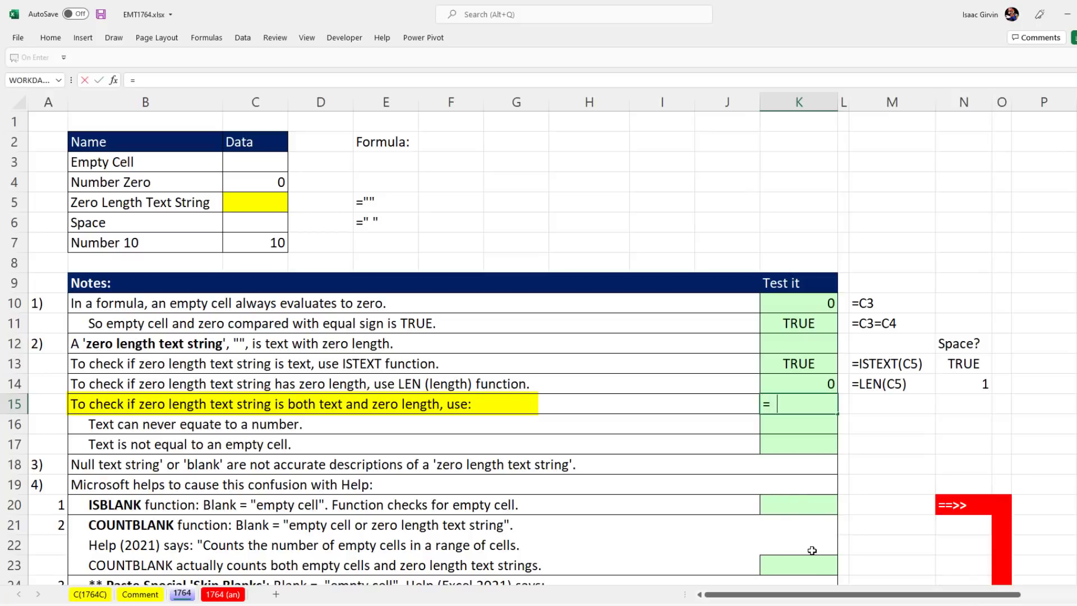
type("AND(")
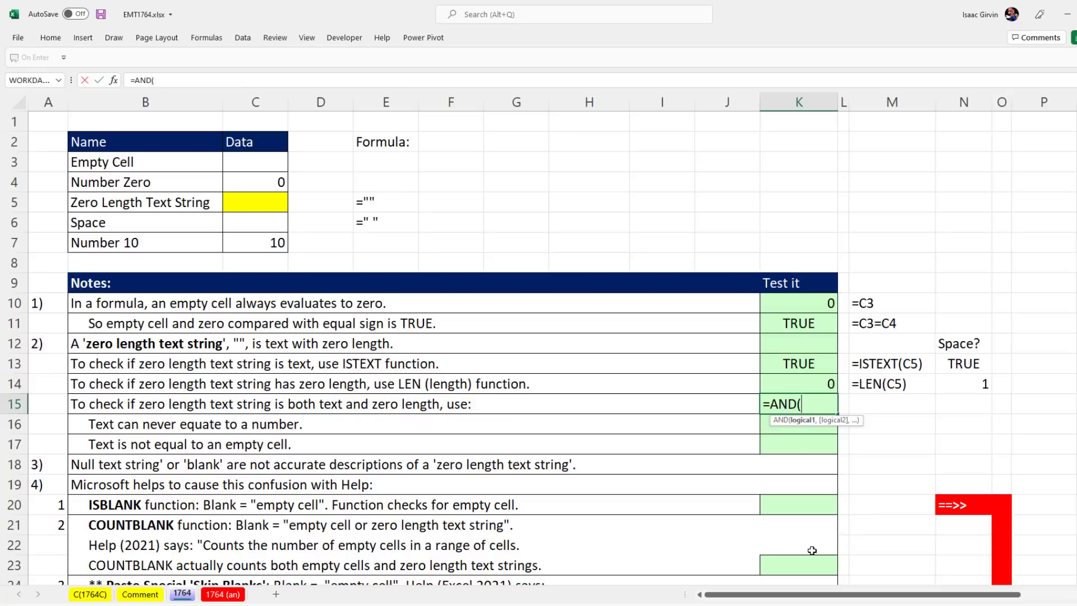
type("ISTEXT(")
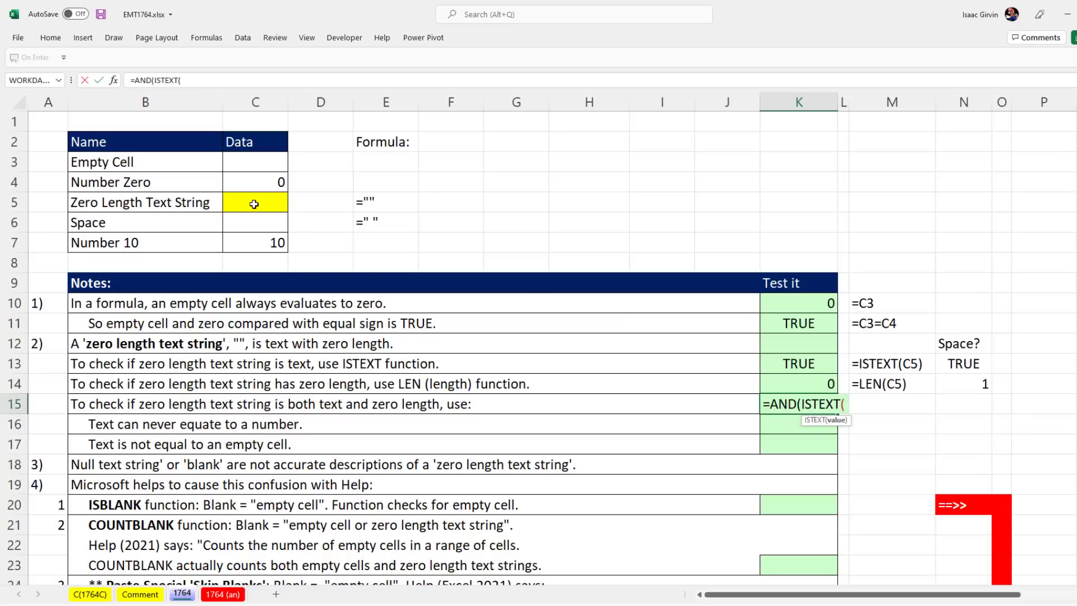
left_click(255, 203)
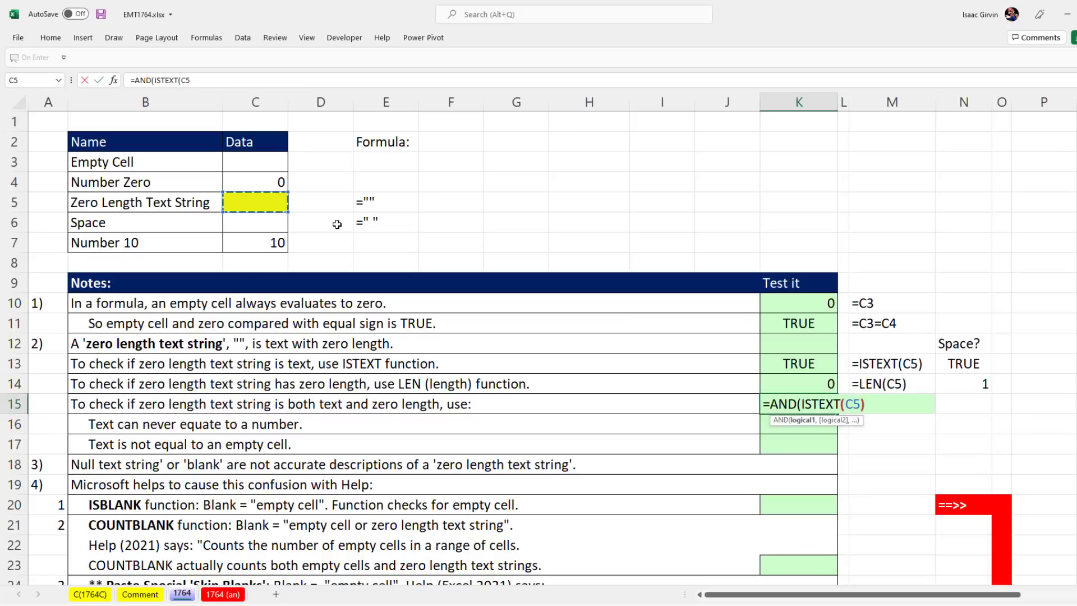
type("),LEN(")
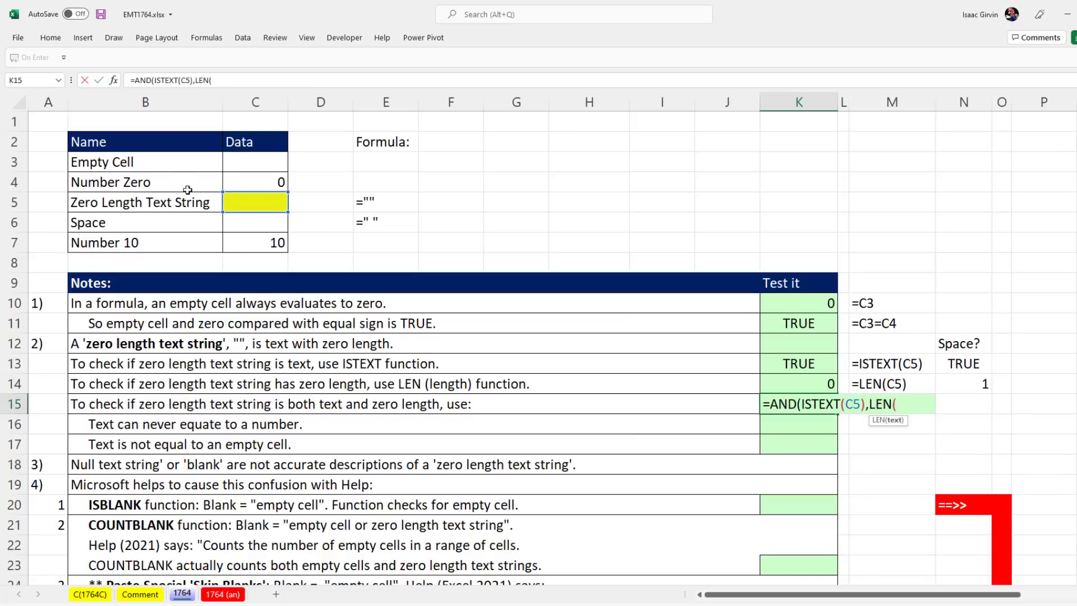
left_click(255, 201)
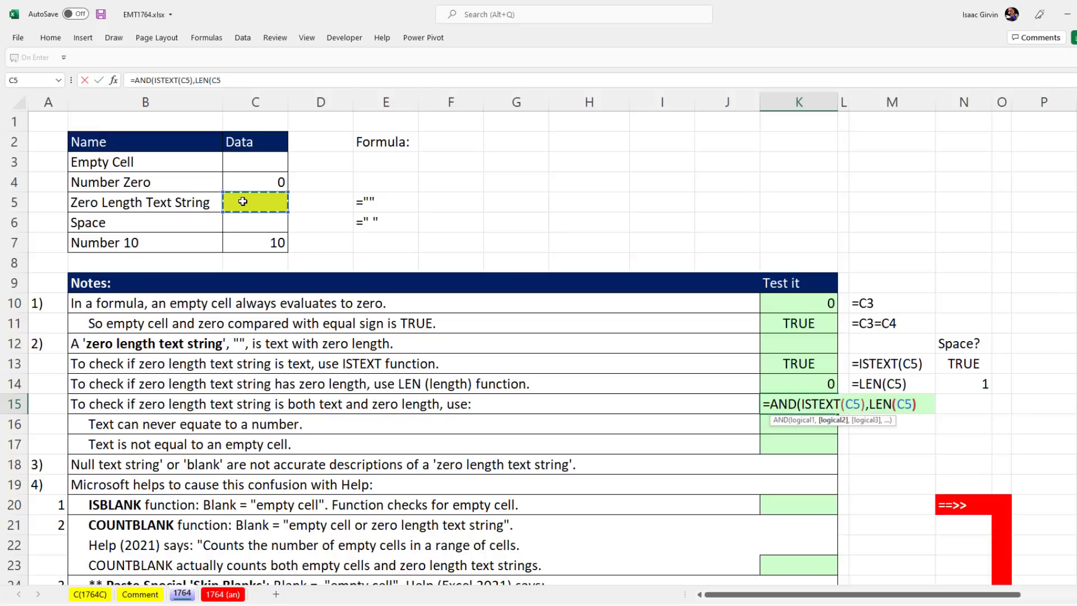
type("=")
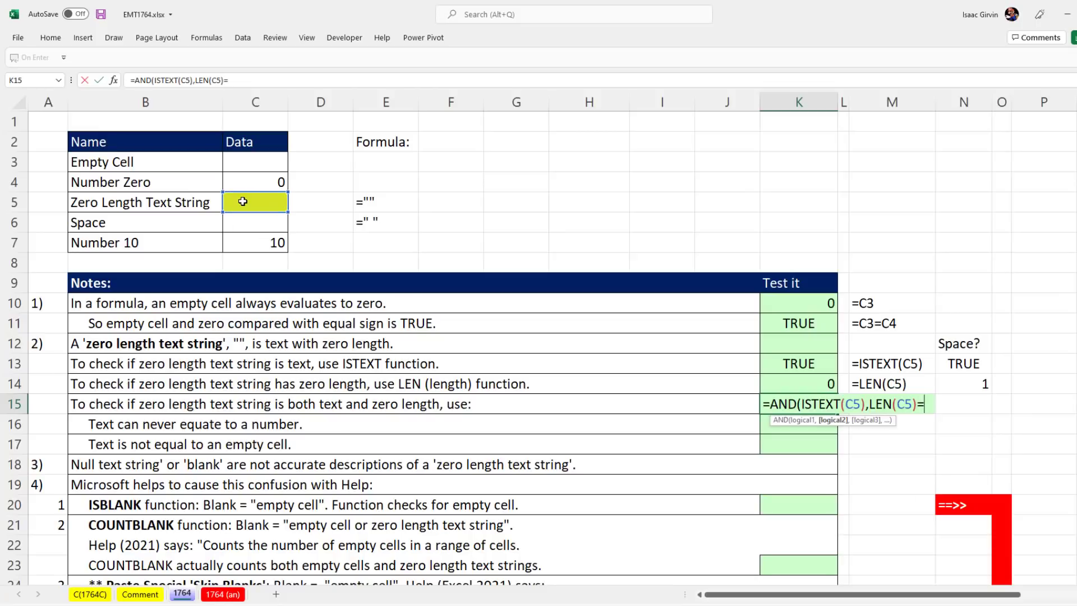
type("0")
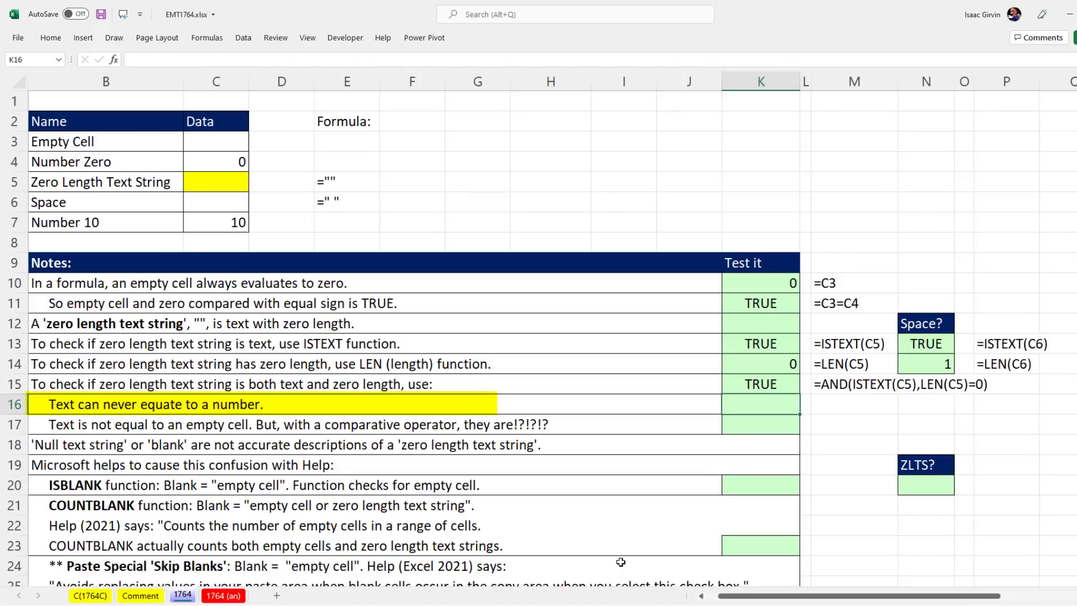
Enter =C5=C4 in K16 (FALSE) and =C5=C3 in K17 (TRUE), noting formulas in column M.
type("=C5")
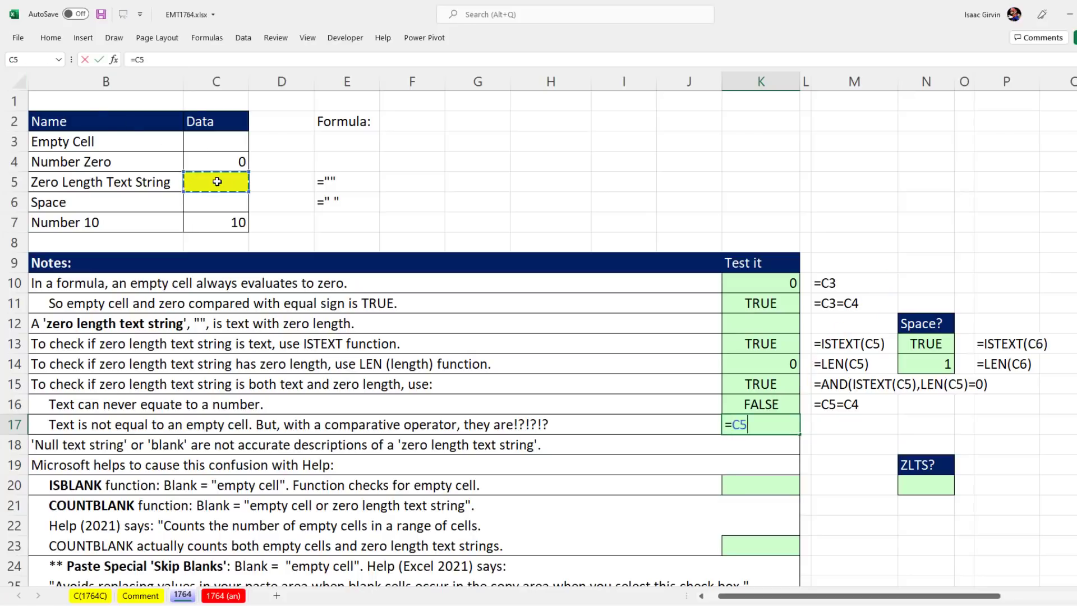
type("=")
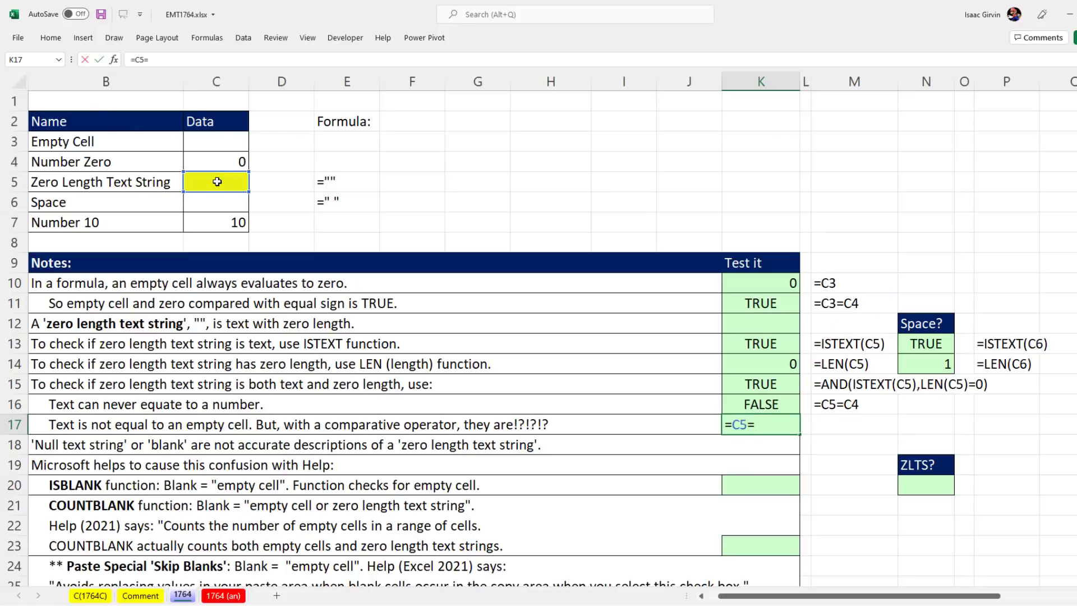
left_click(217, 141)
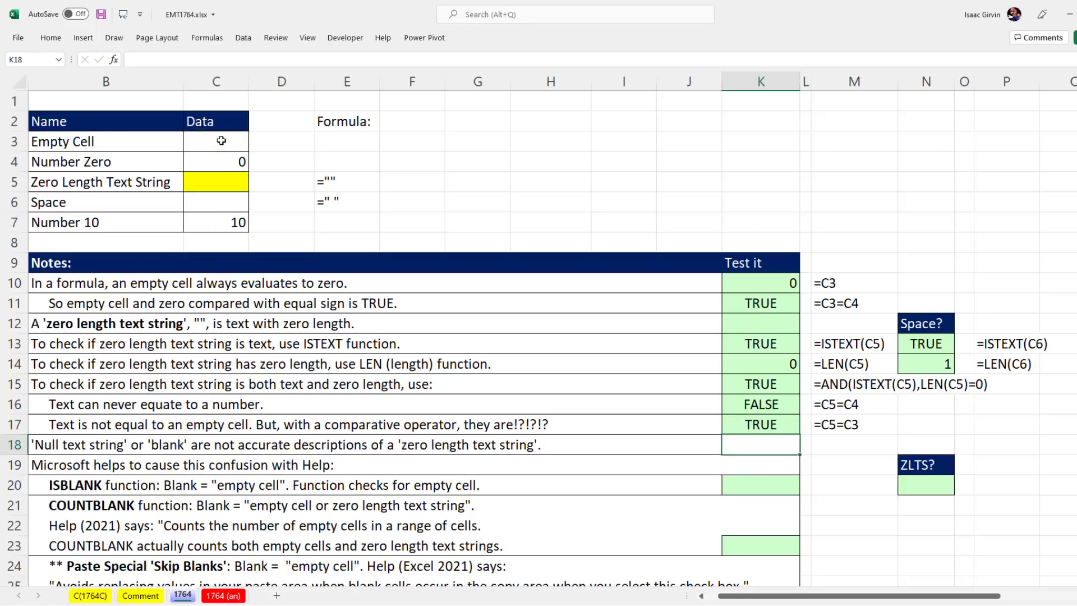
mouse_move(982, 331)
type("Empt")
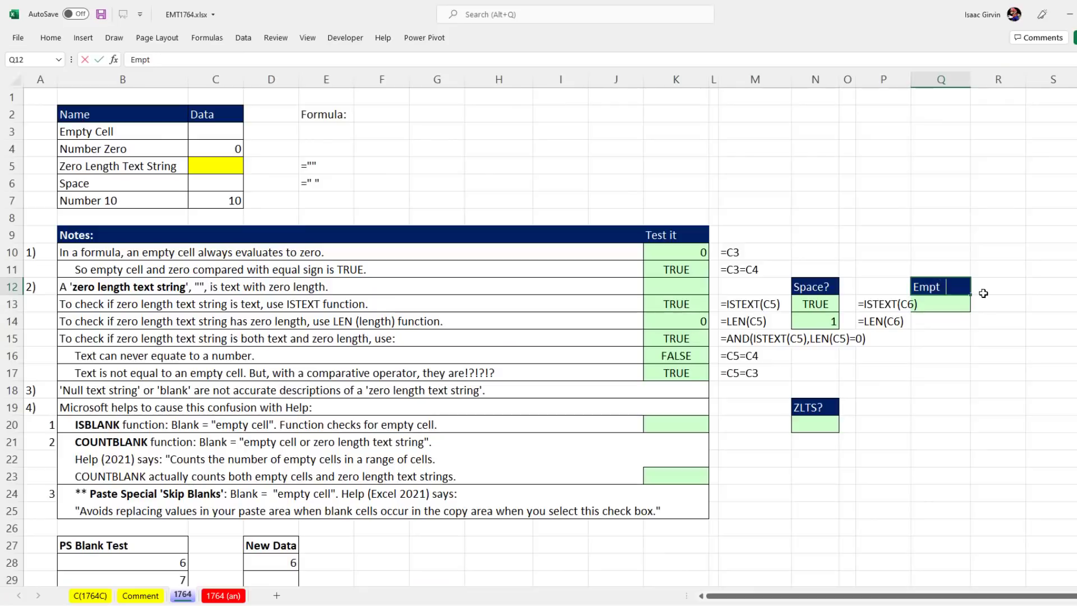
Add the Empty? header in Q12 and an ISTEXT check in Q13 returning FALSE.
key("enter")
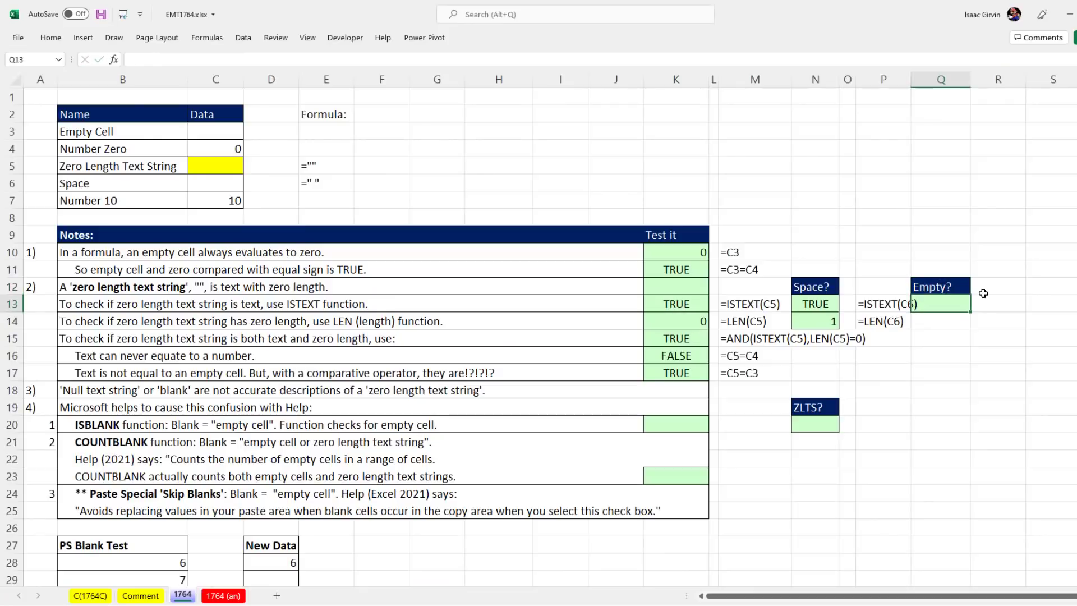
type("=ist")
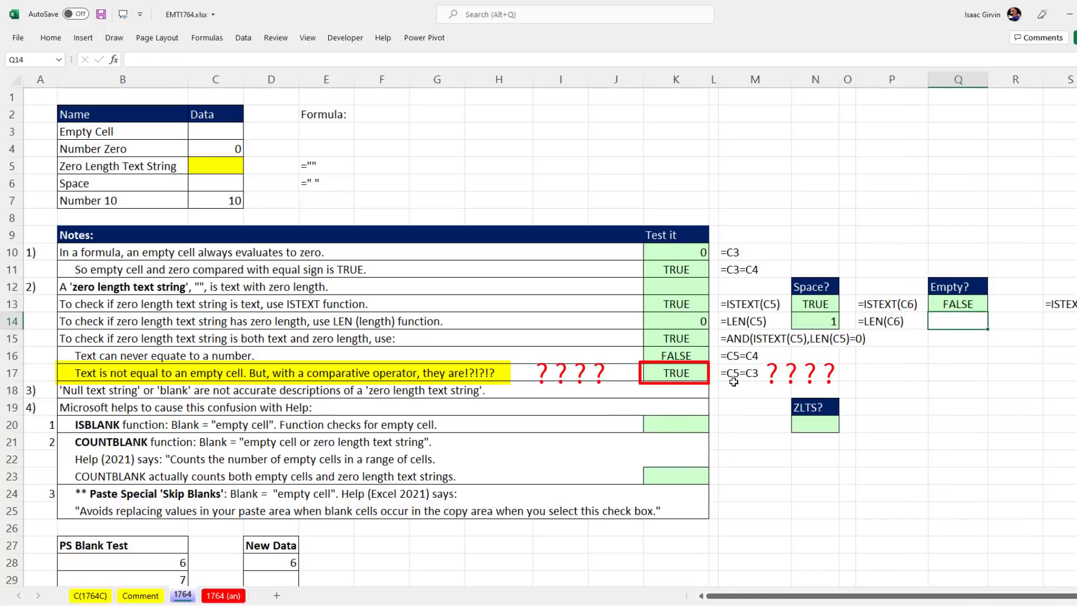
mouse_move(697, 397)
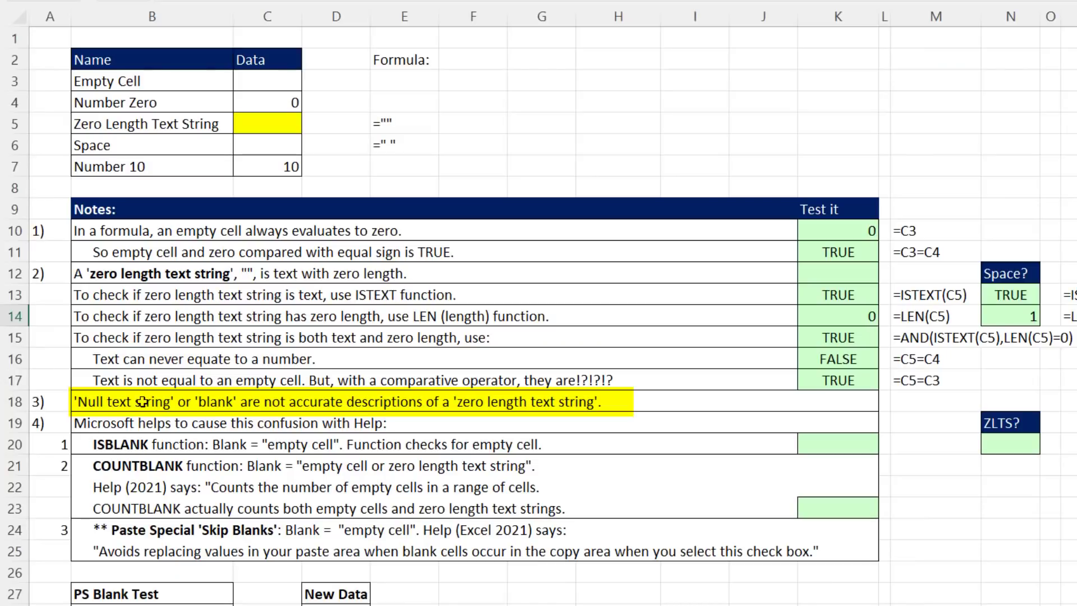
mouse_move(219, 417)
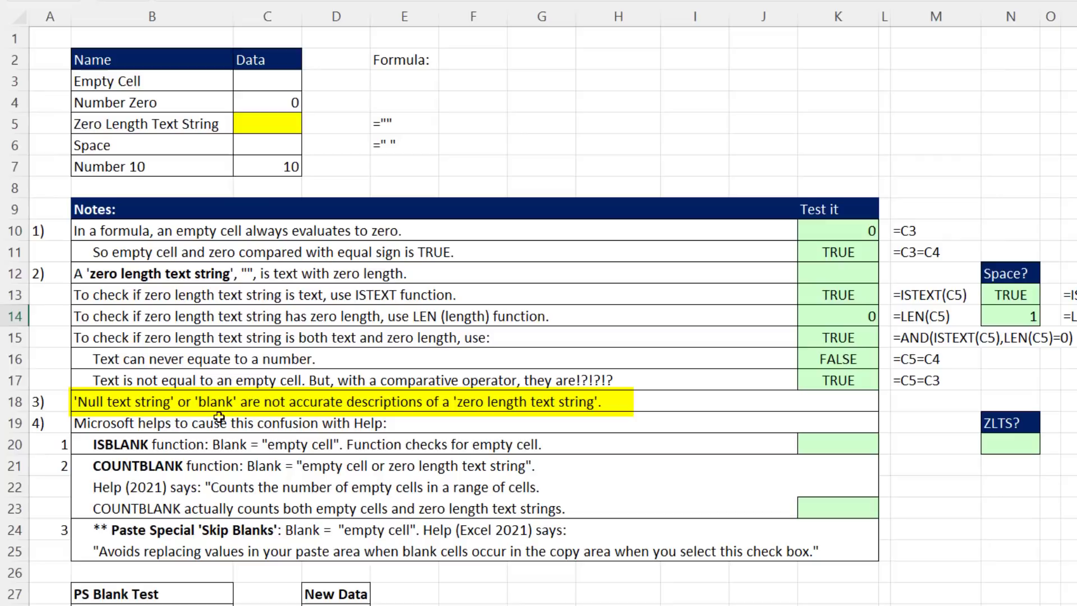
mouse_move(350, 441)
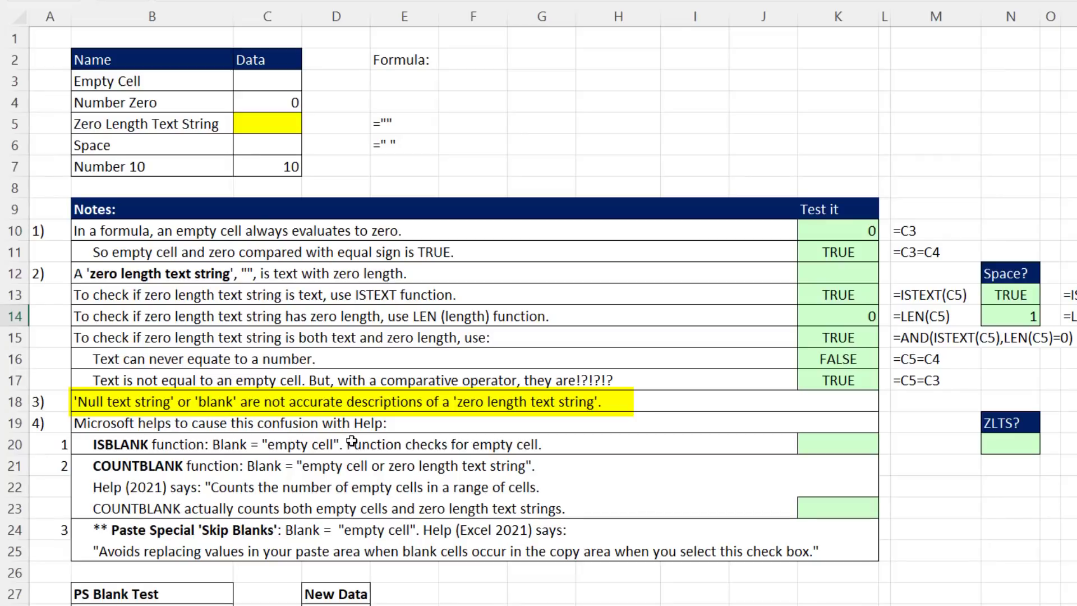
mouse_move(607, 423)
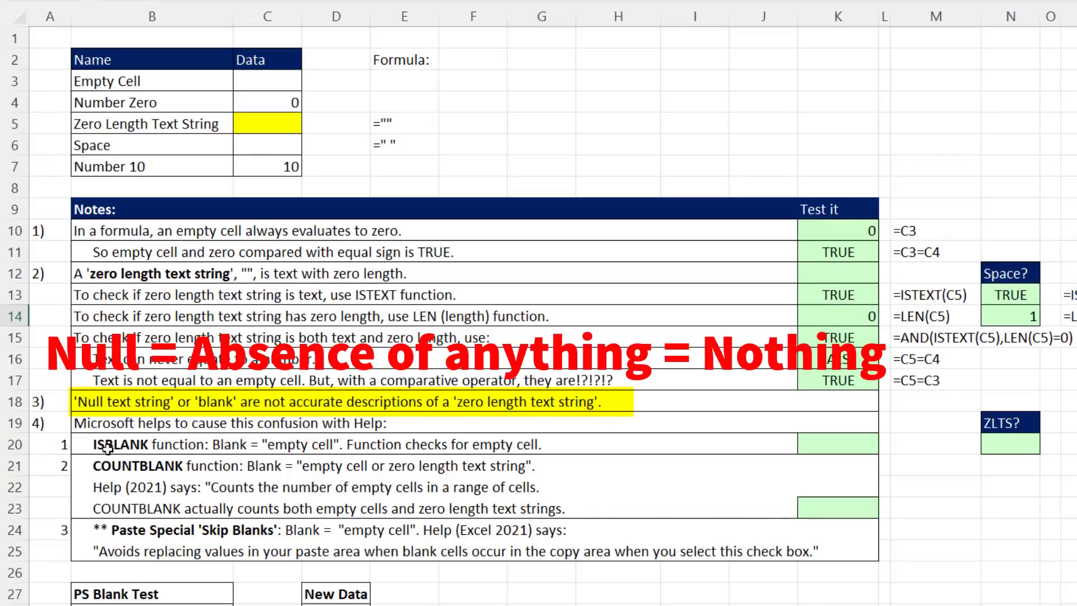
mouse_move(145, 475)
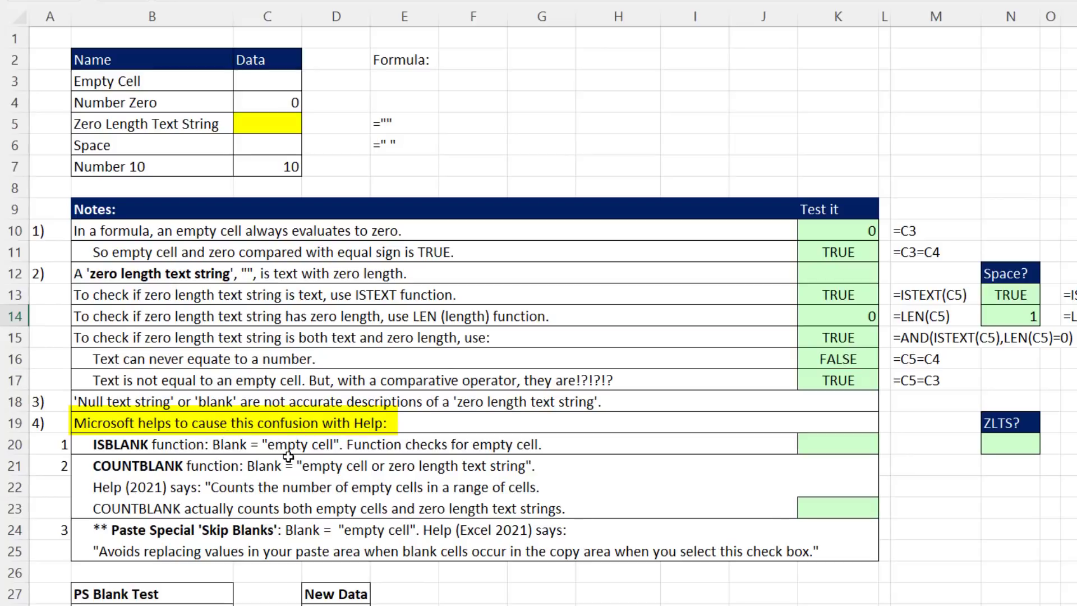
mouse_move(377, 442)
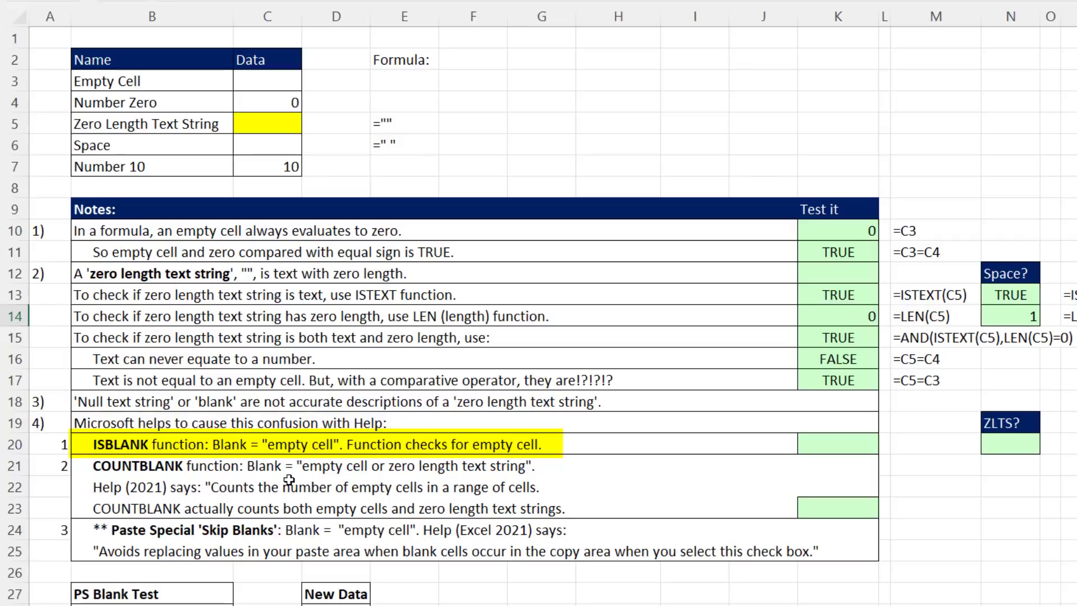
mouse_move(312, 456)
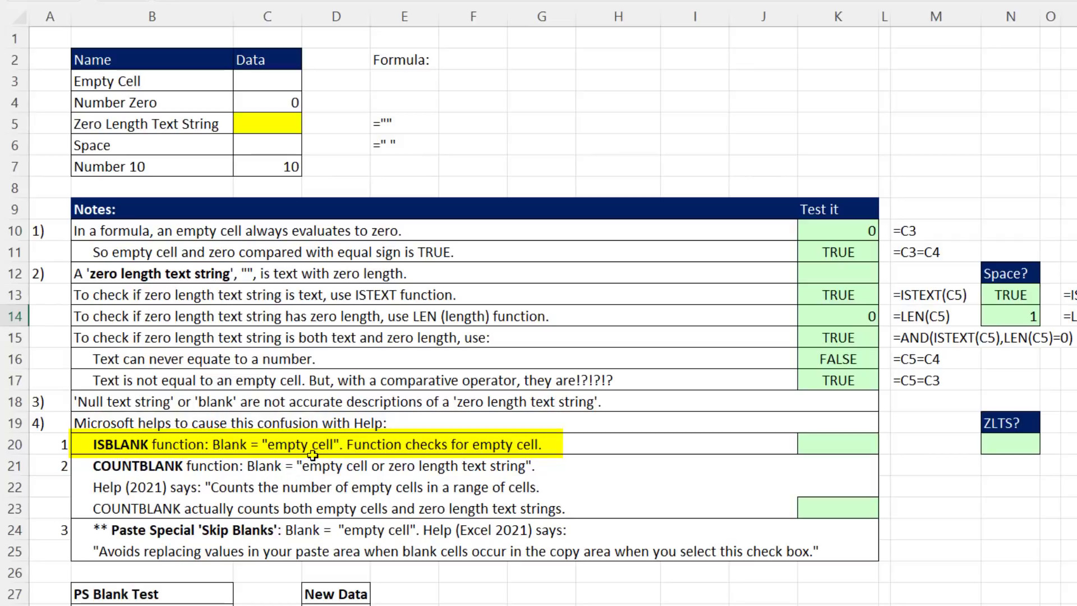
Enter =ISBLANK(C3) in K20 (TRUE) and an ISBLANK test in N20 (FALSE).
left_click(837, 443)
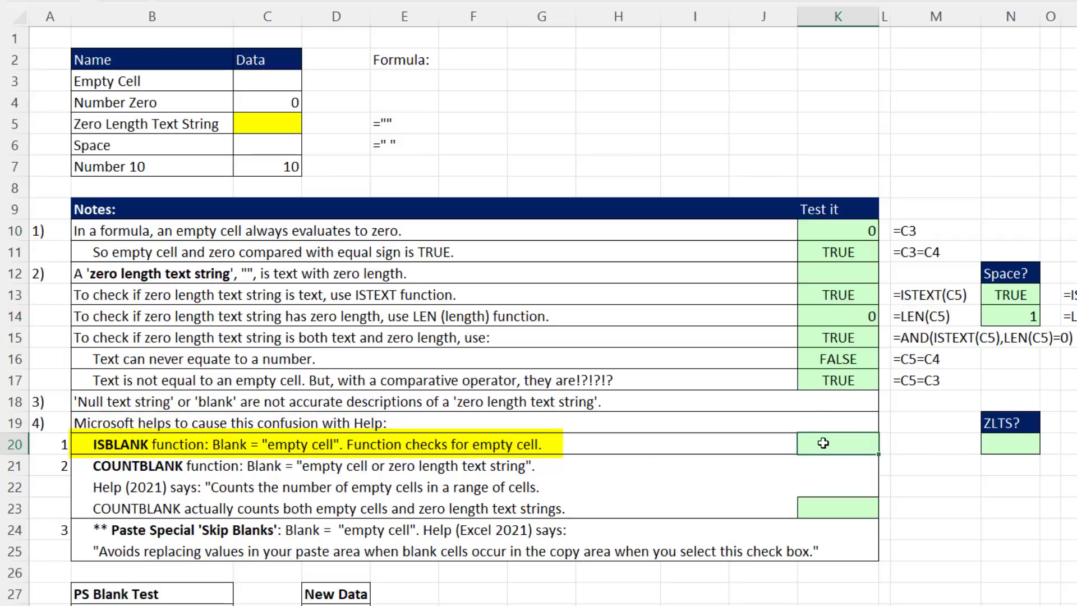
type("=ISBLANK(")
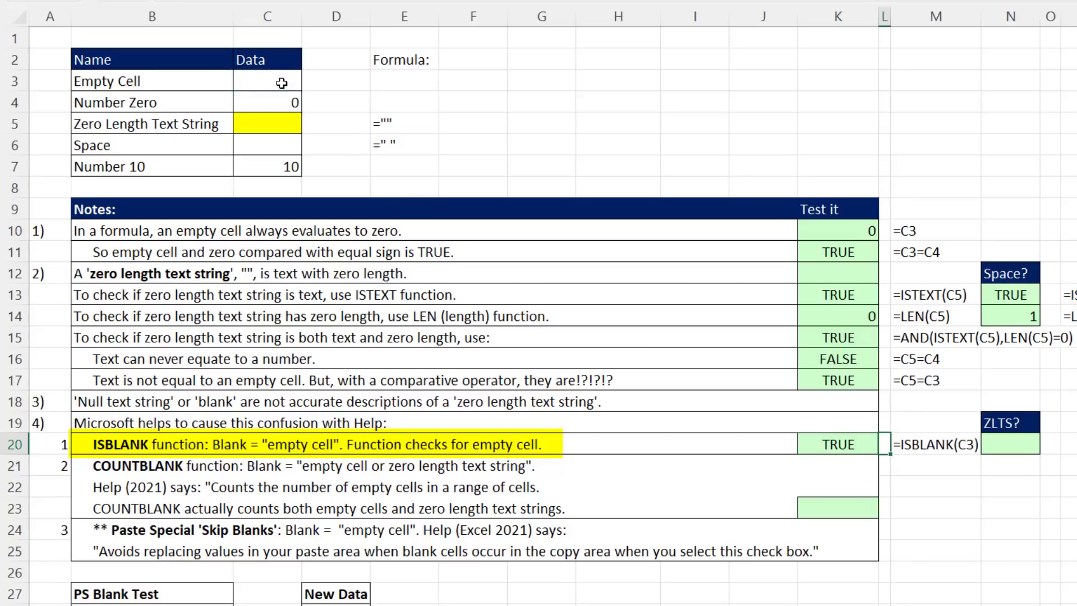
type("=is")
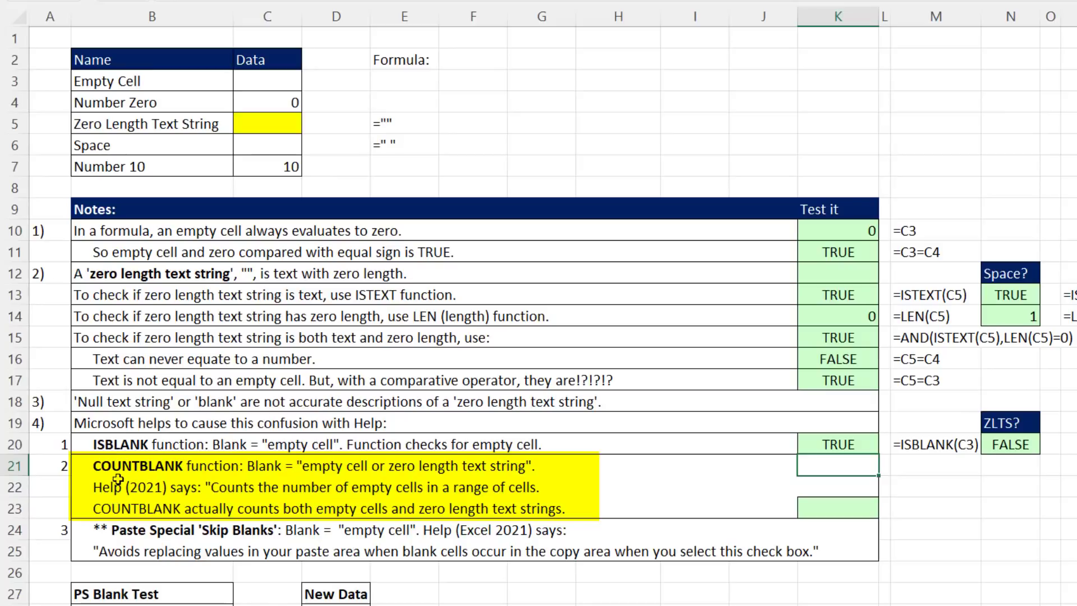
mouse_move(866, 518)
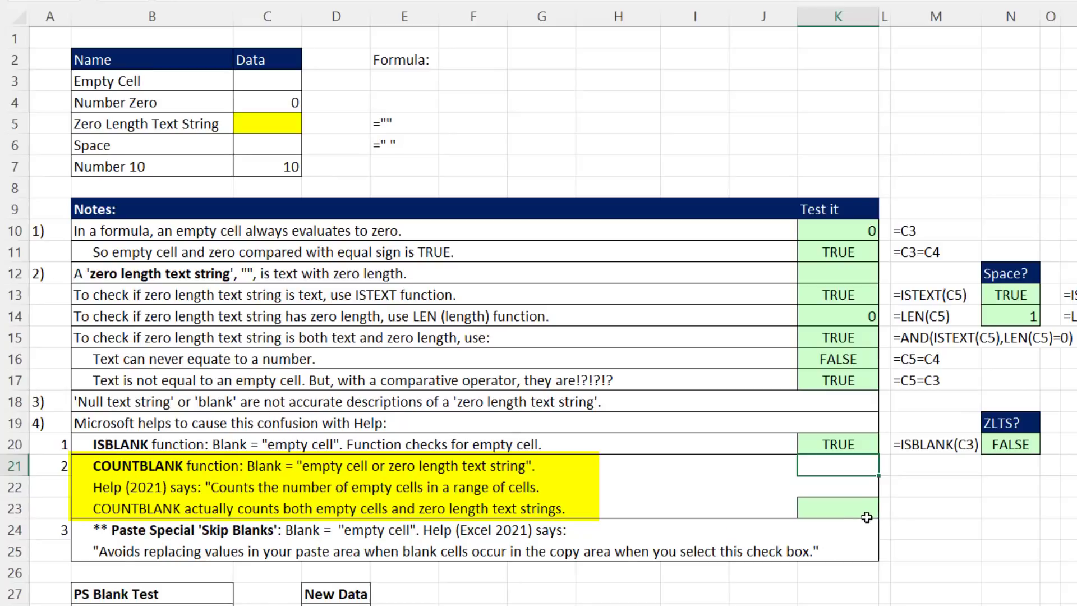
Begin a COUNTBLANK formula in K23 over the range C3:C7.
left_click(838, 509)
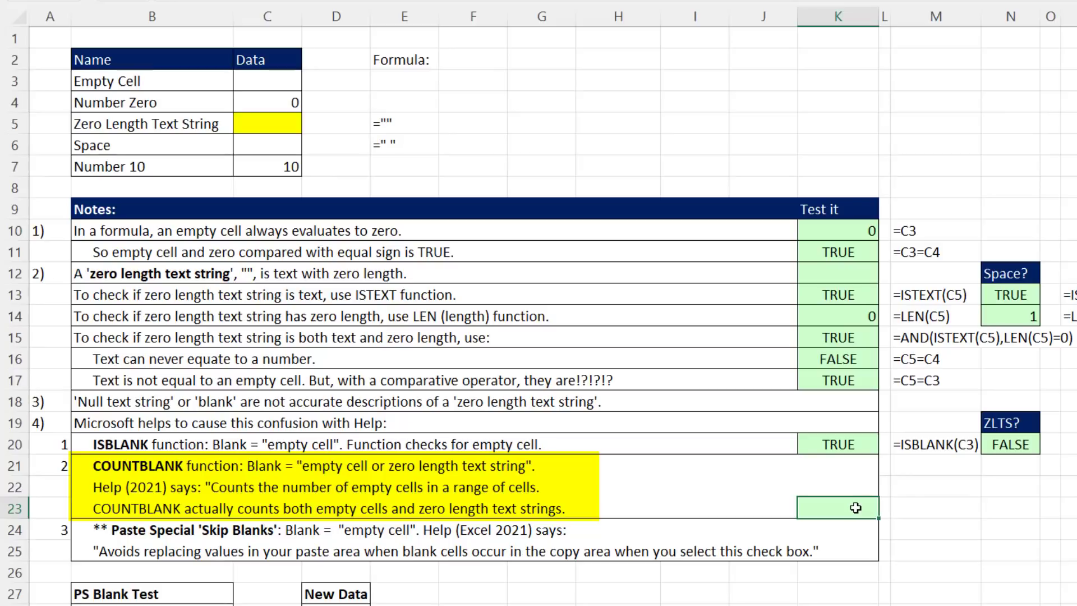
type("=c")
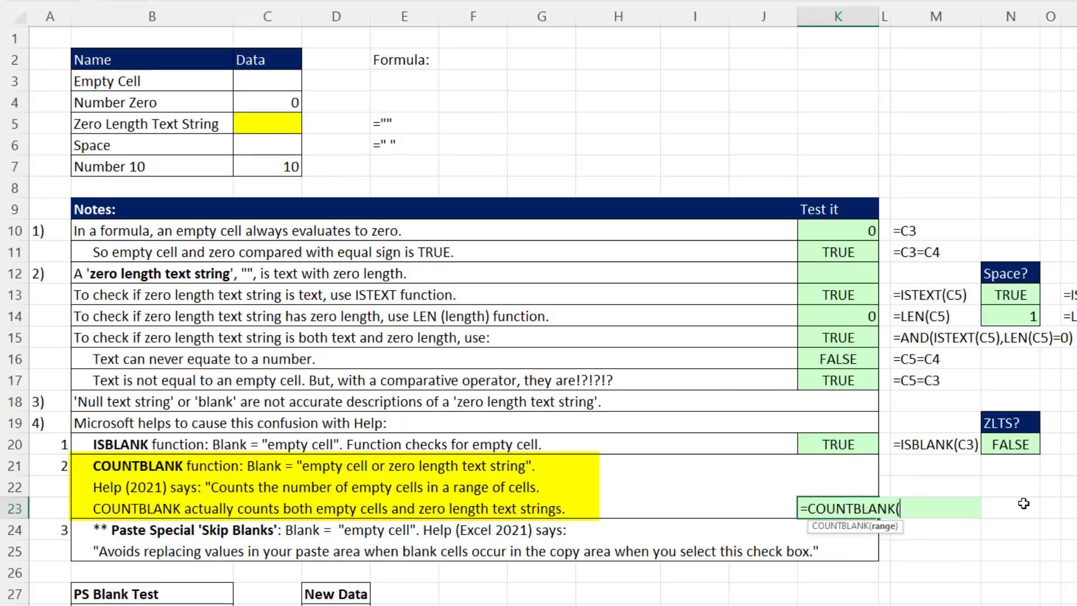
left_click_drag(267, 81, 267, 166)
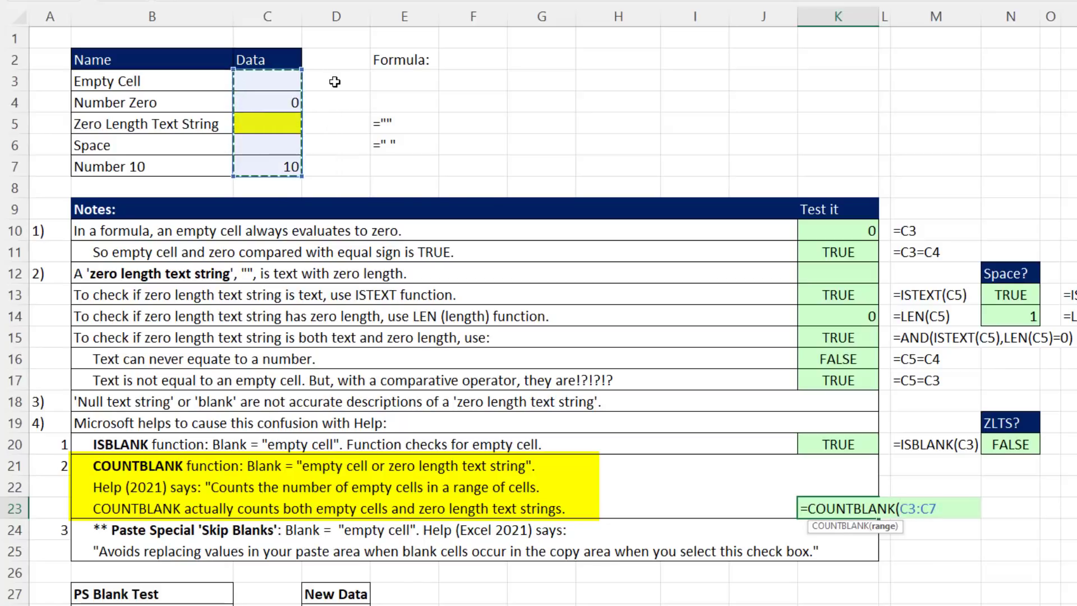
mouse_move(705, 304)
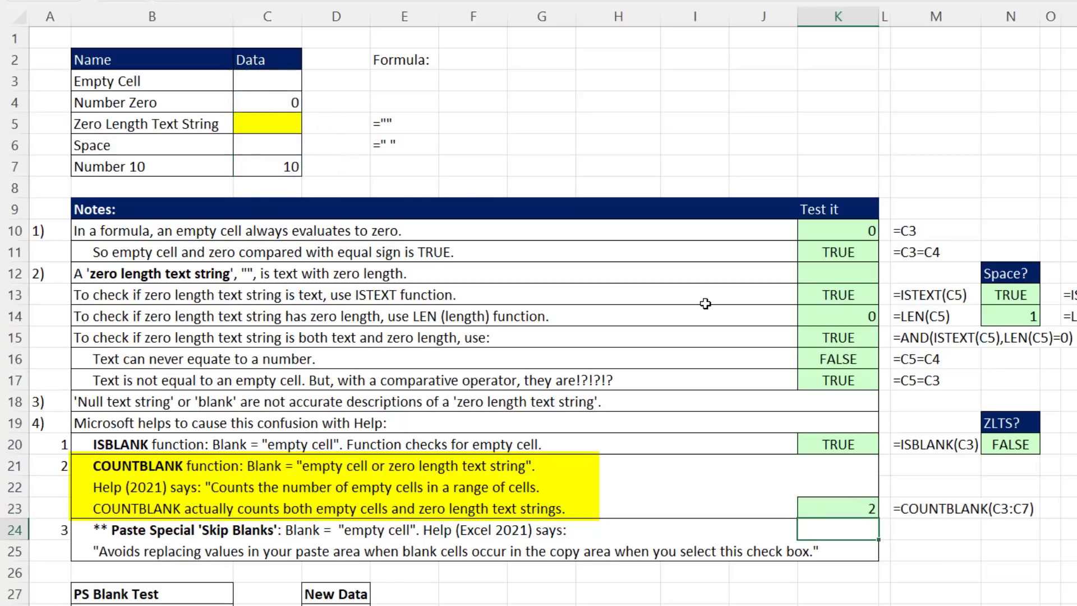
mouse_move(961, 523)
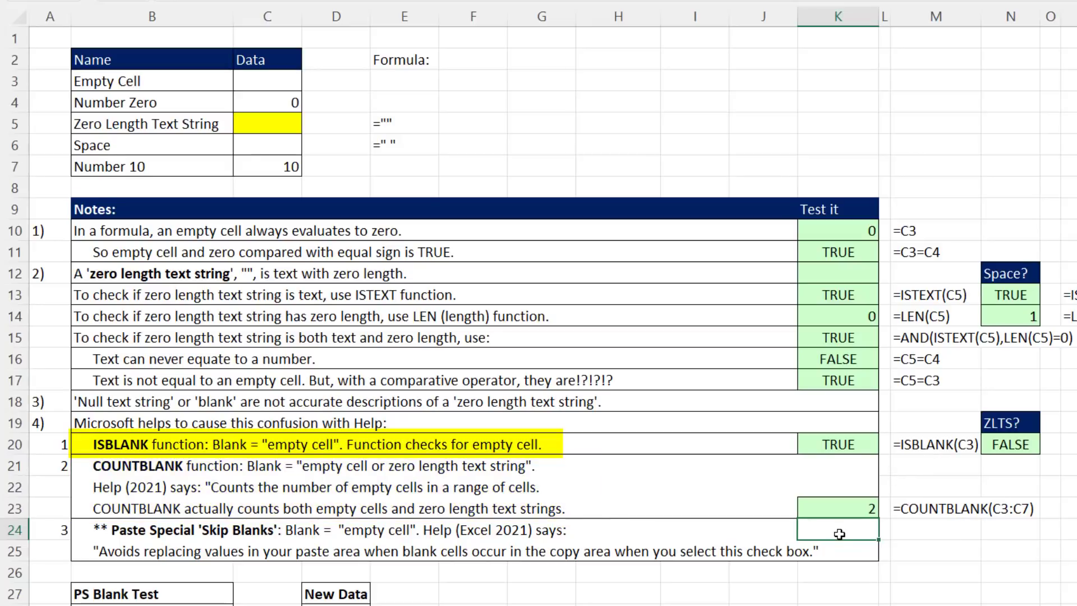
Copy New Data D28:D31 and paste it over PS Blank Test with Skip blanks.
scroll("down", 3)
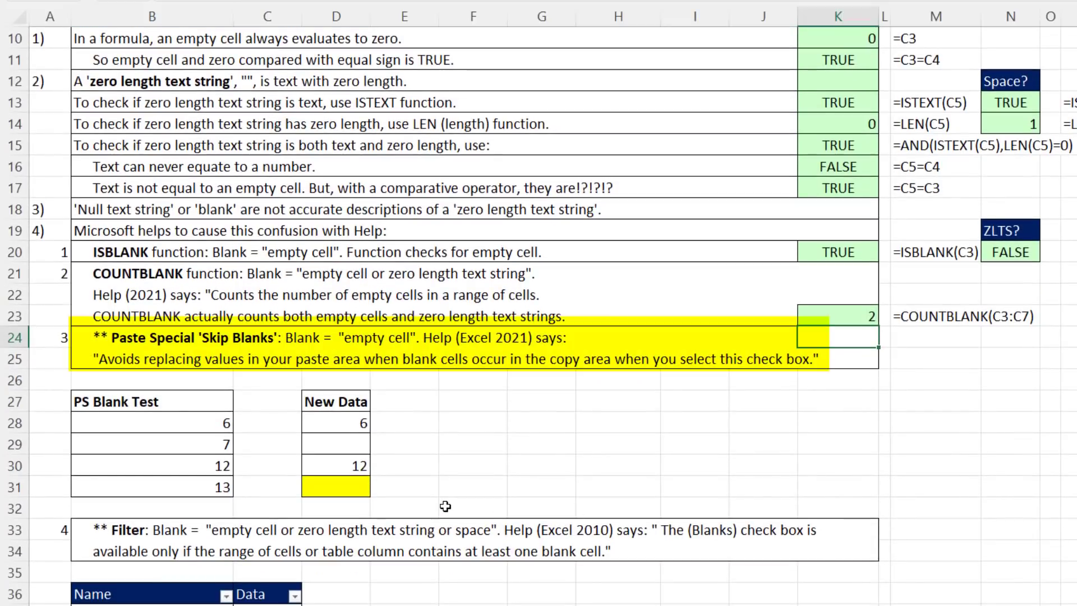
mouse_move(310, 383)
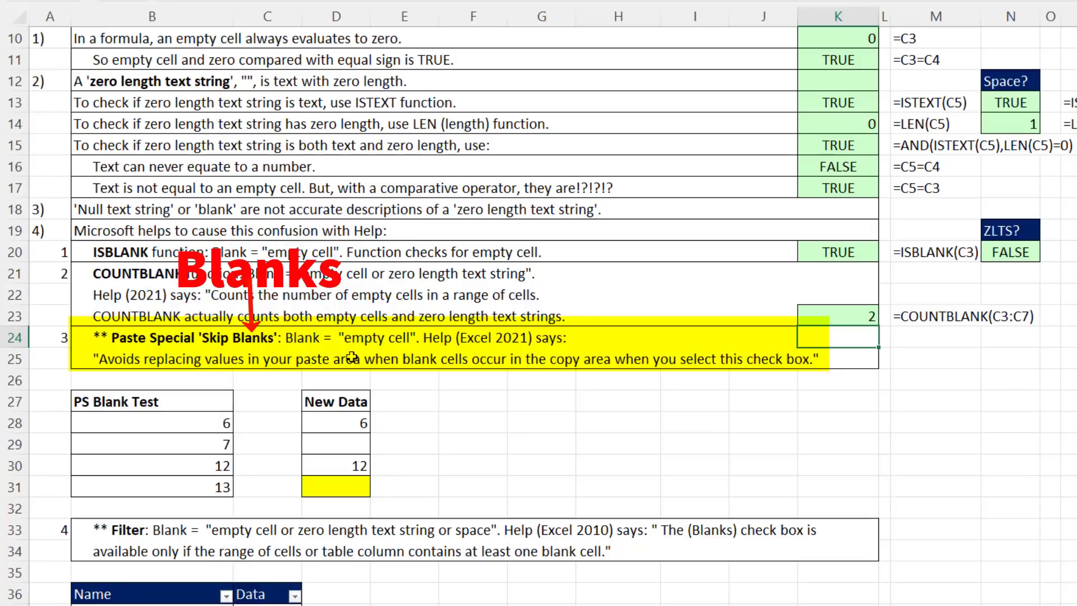
scroll("down", 3)
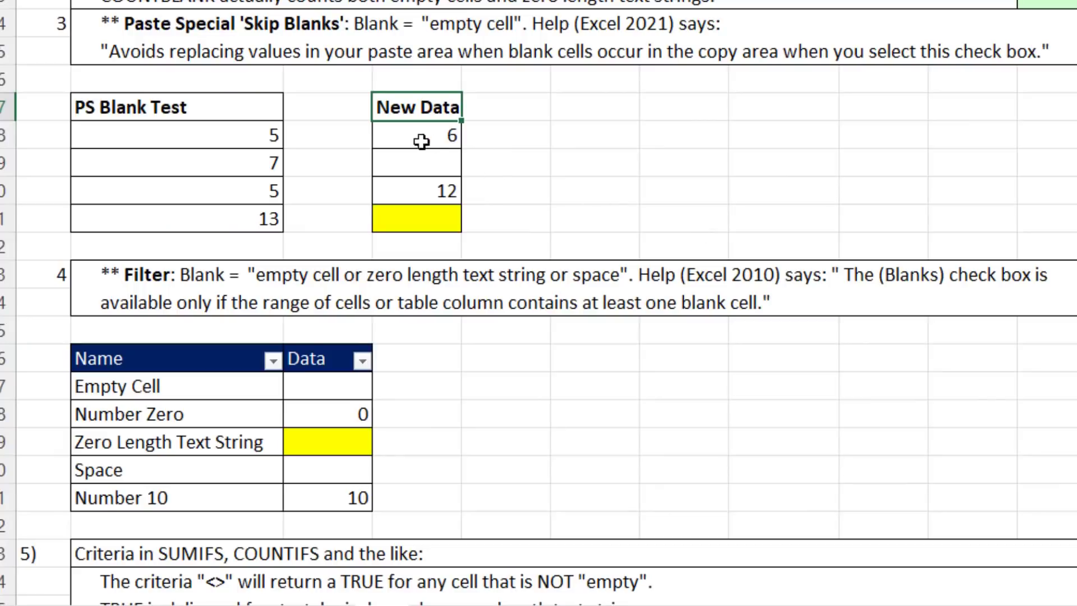
left_click_drag(418, 135, 418, 217)
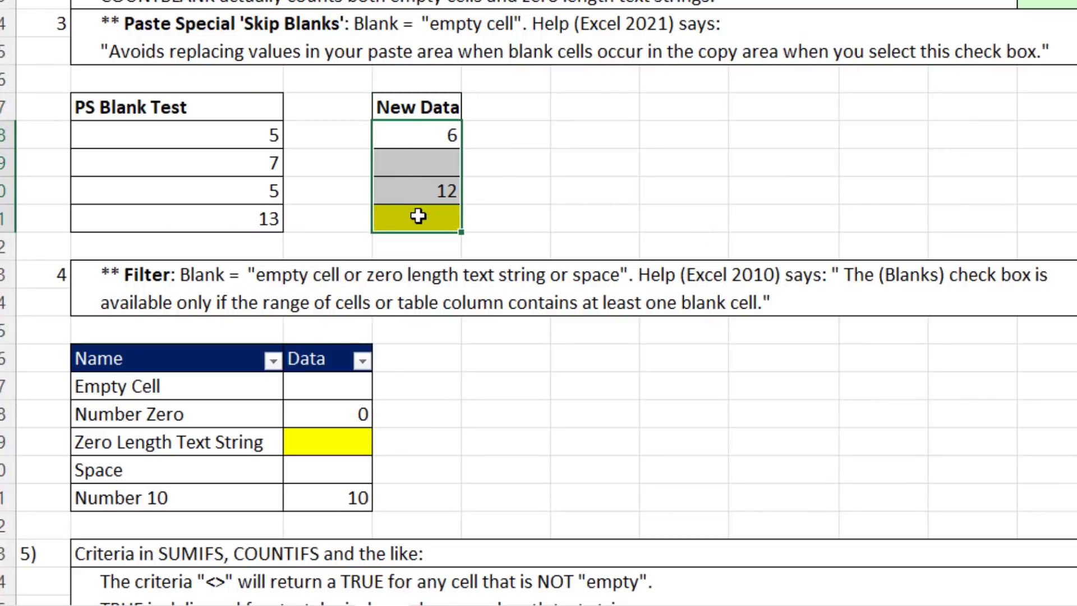
key("ctrl+c")
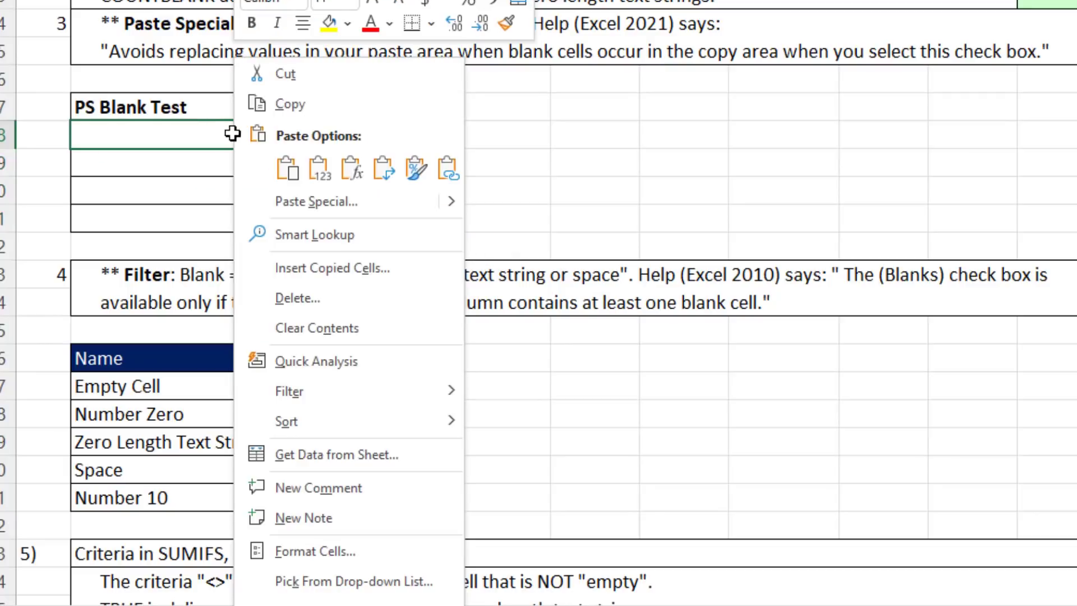
left_click(315, 202)
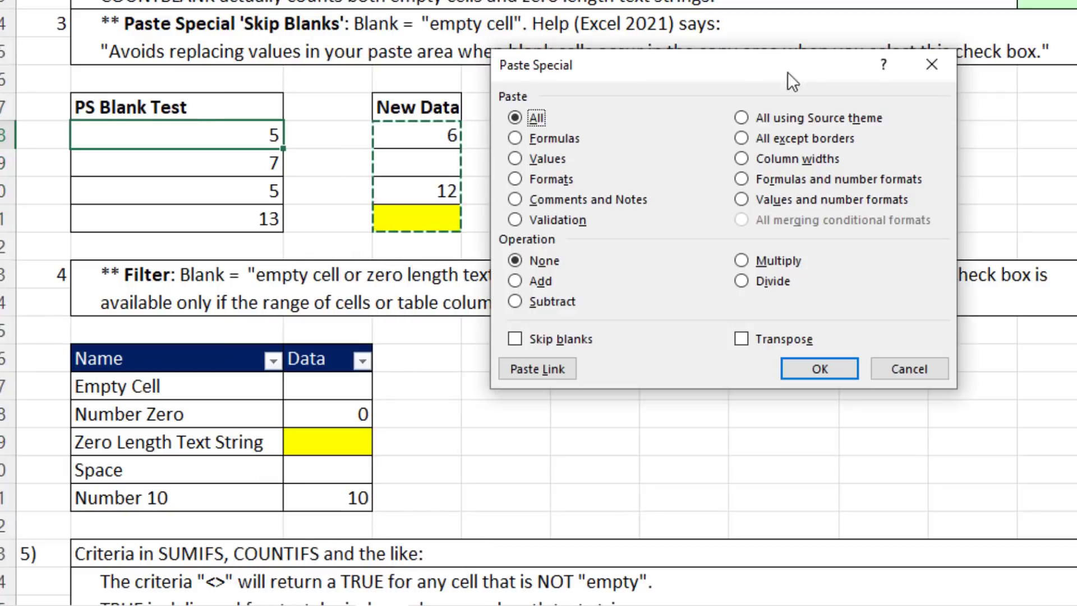
left_click(514, 338)
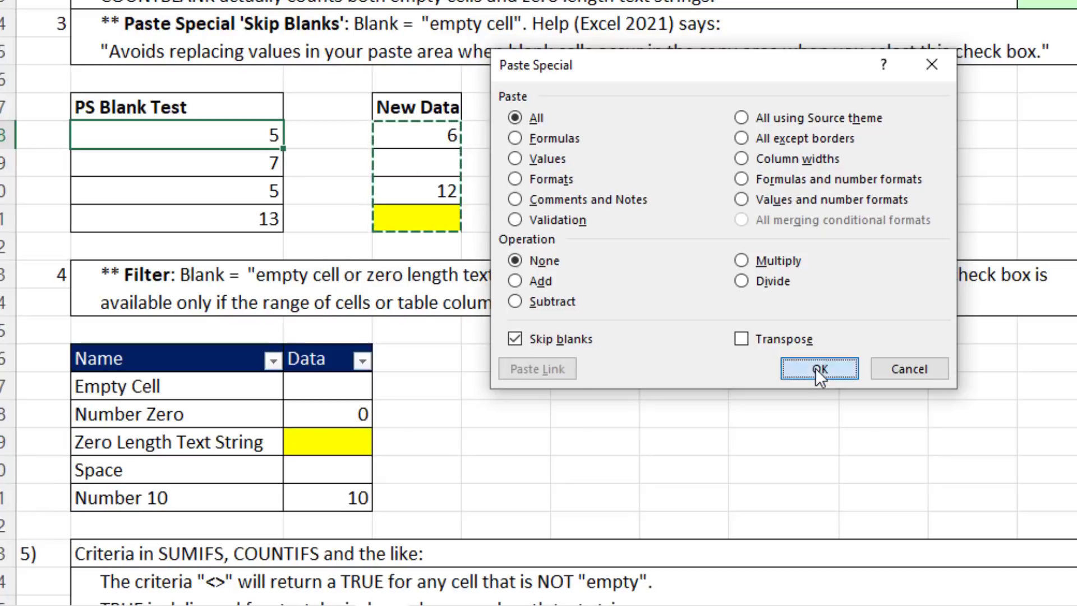
left_click(819, 368)
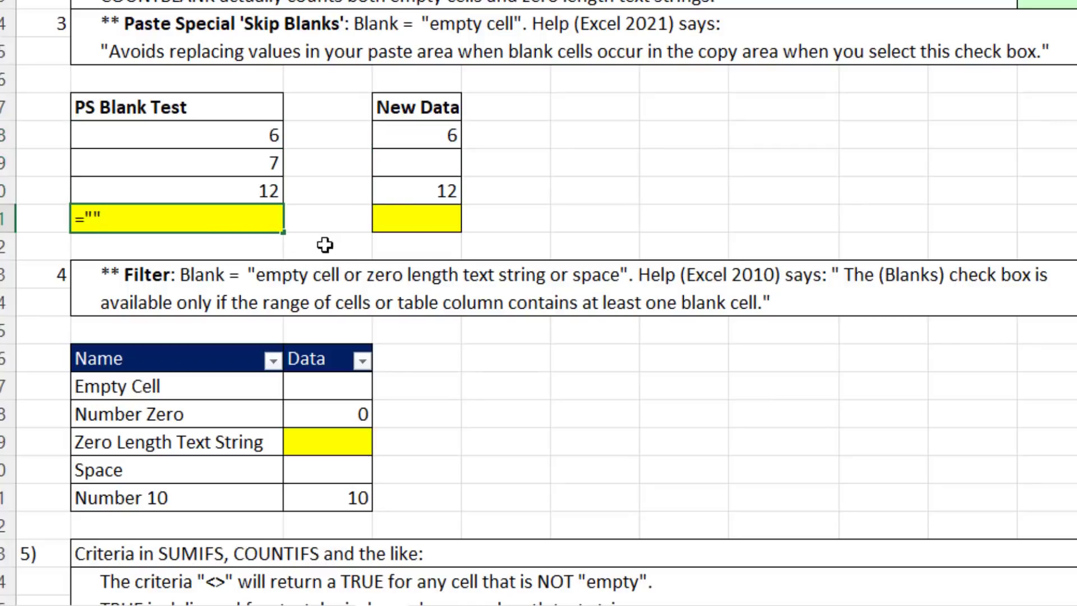
mouse_move(587, 150)
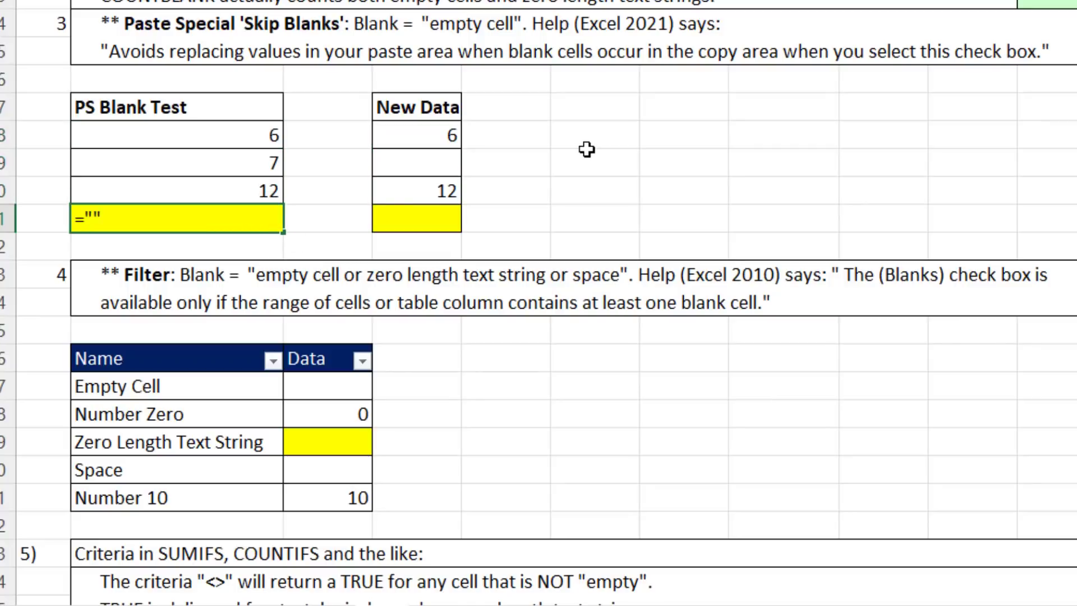
left_click(205, 163)
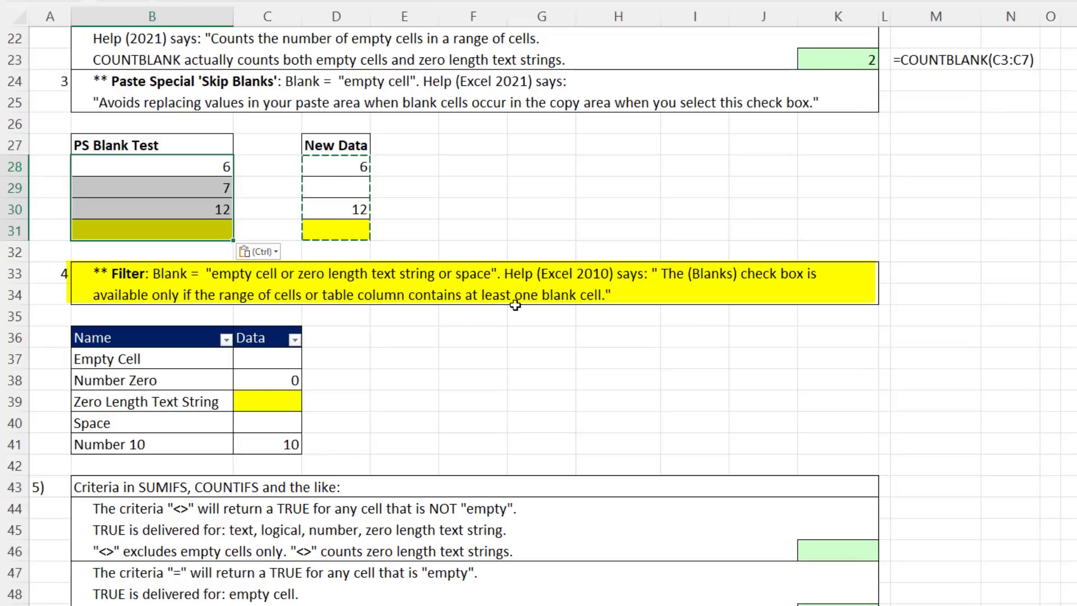
mouse_move(493, 330)
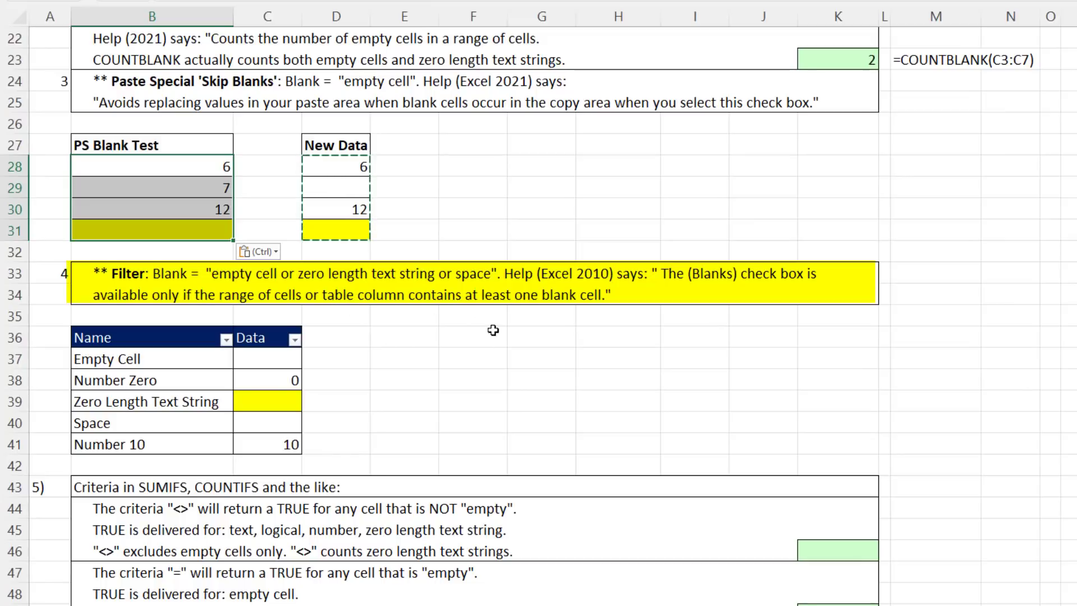
mouse_move(606, 307)
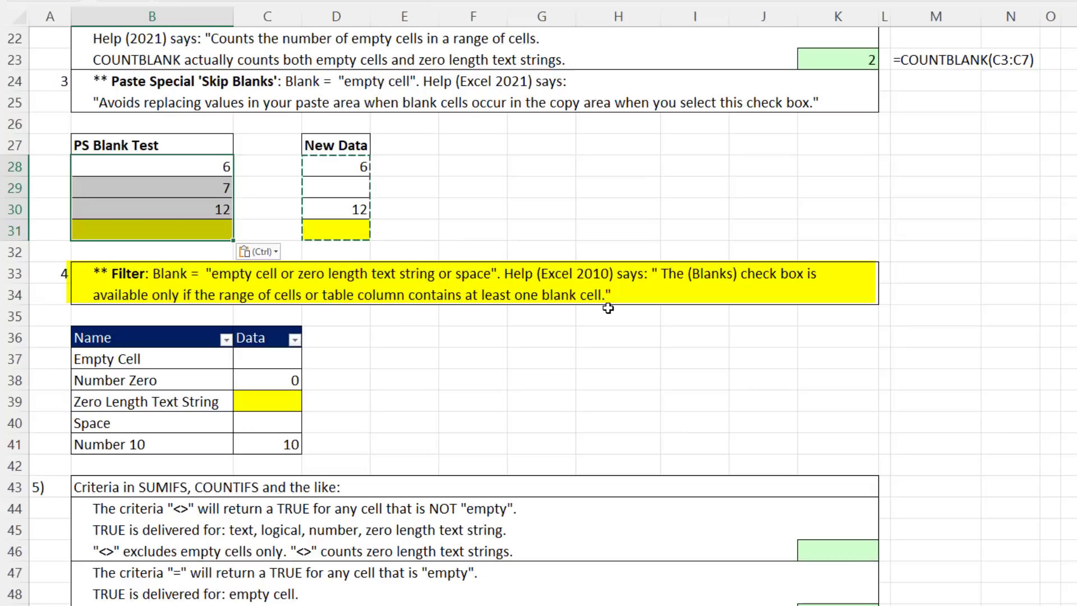
mouse_move(714, 300)
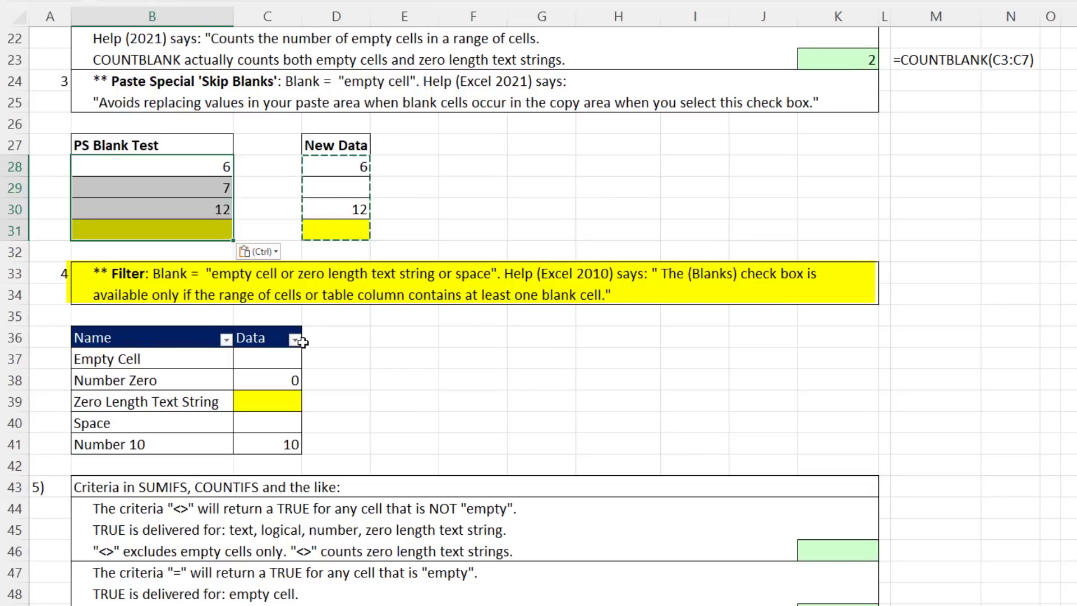
left_click(296, 338)
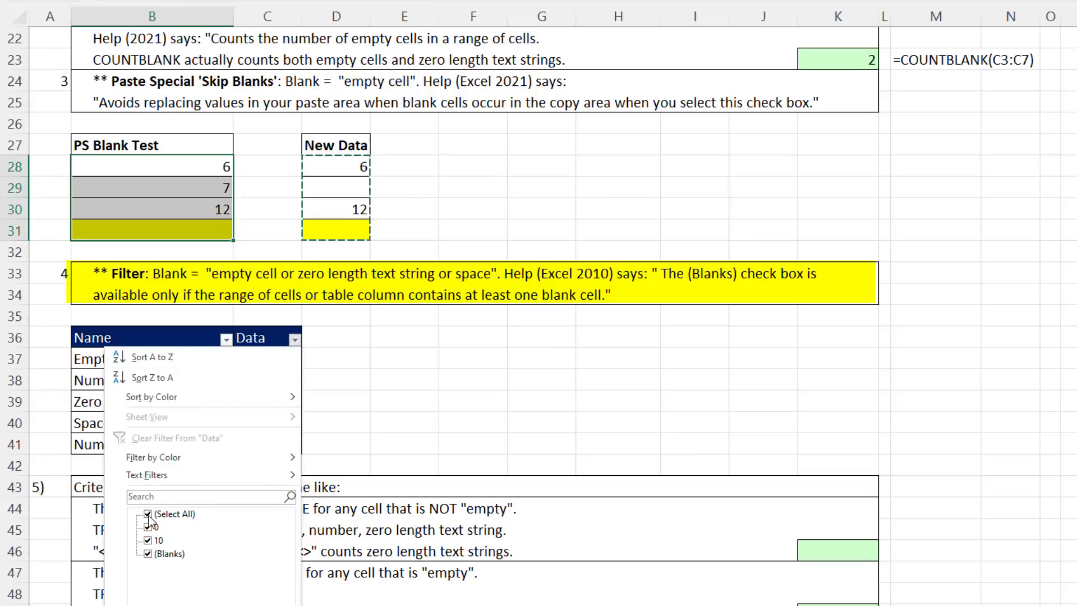
left_click(153, 514)
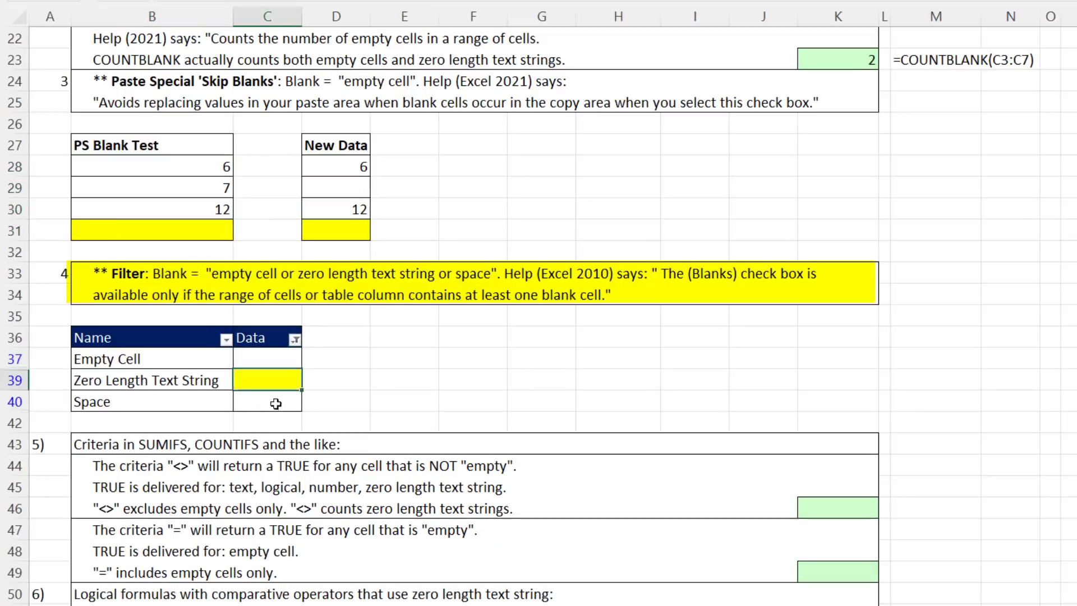
type("=\" \"")
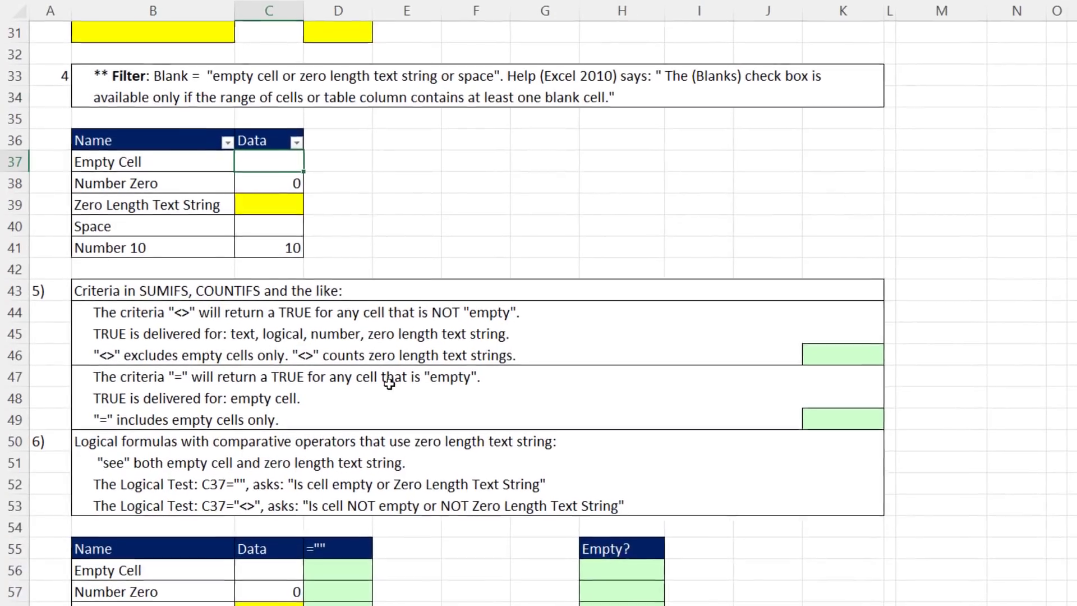
Enter =COUNTIFS(C37:C41,"<>") in K46, counting 4 non-empty Data cells.
scroll("down", 3)
type("=")
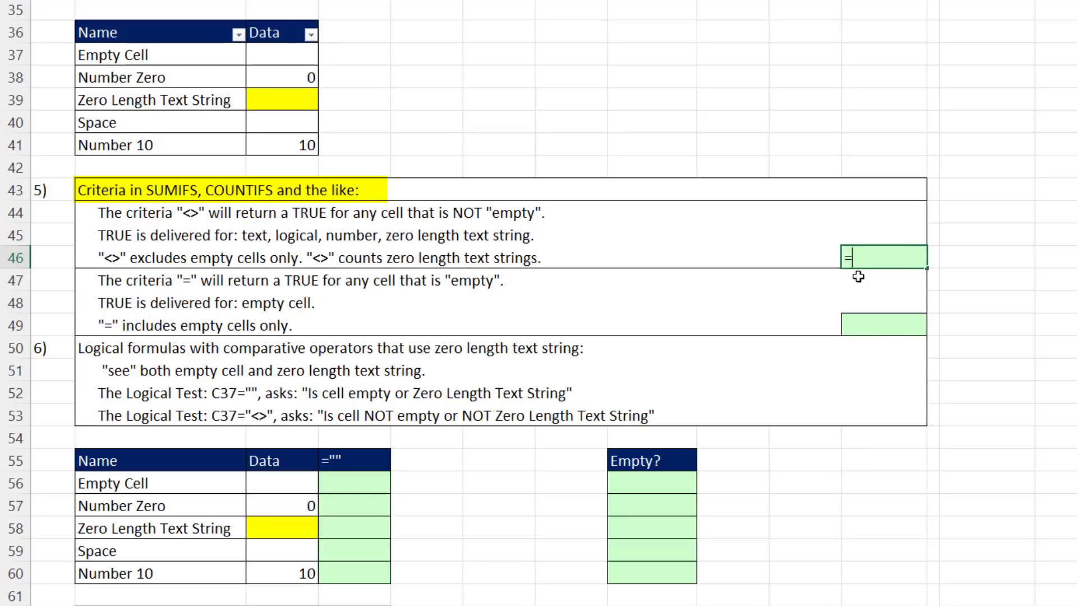
type("countif")
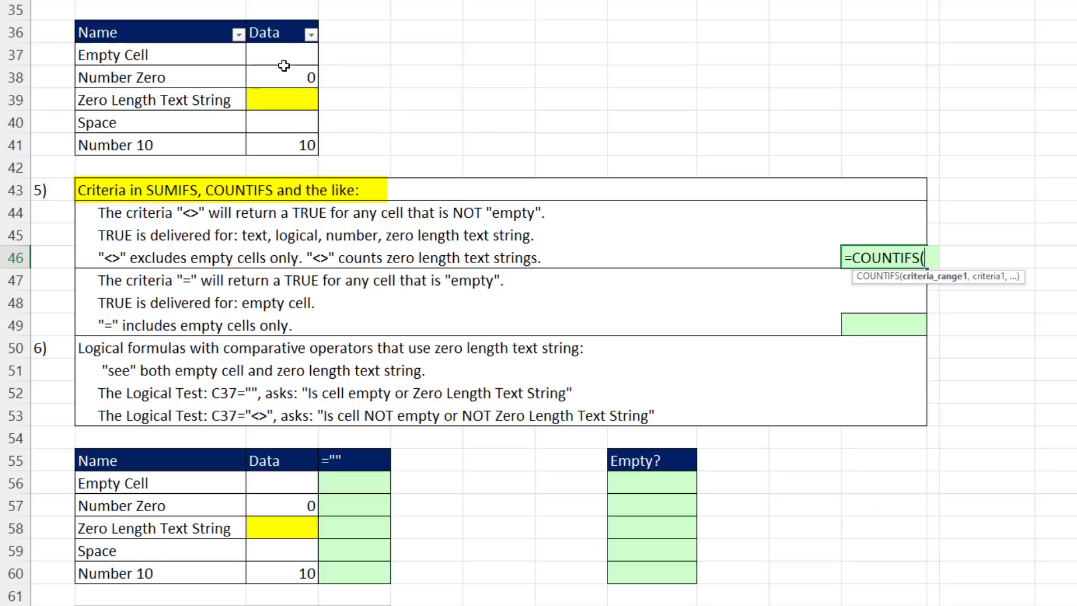
left_click_drag(283, 55, 282, 145)
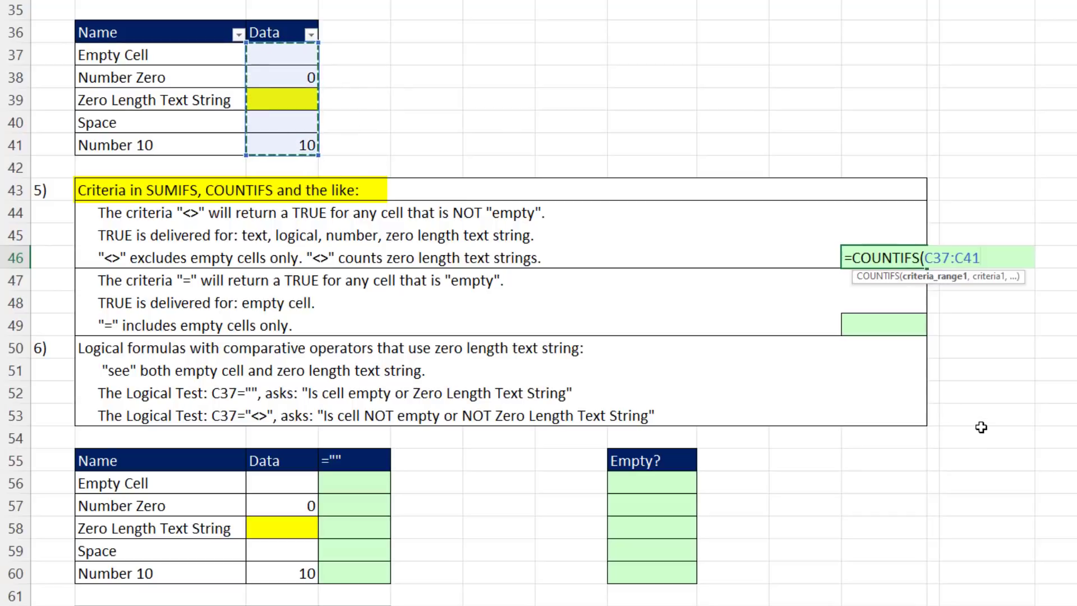
type(",\"")
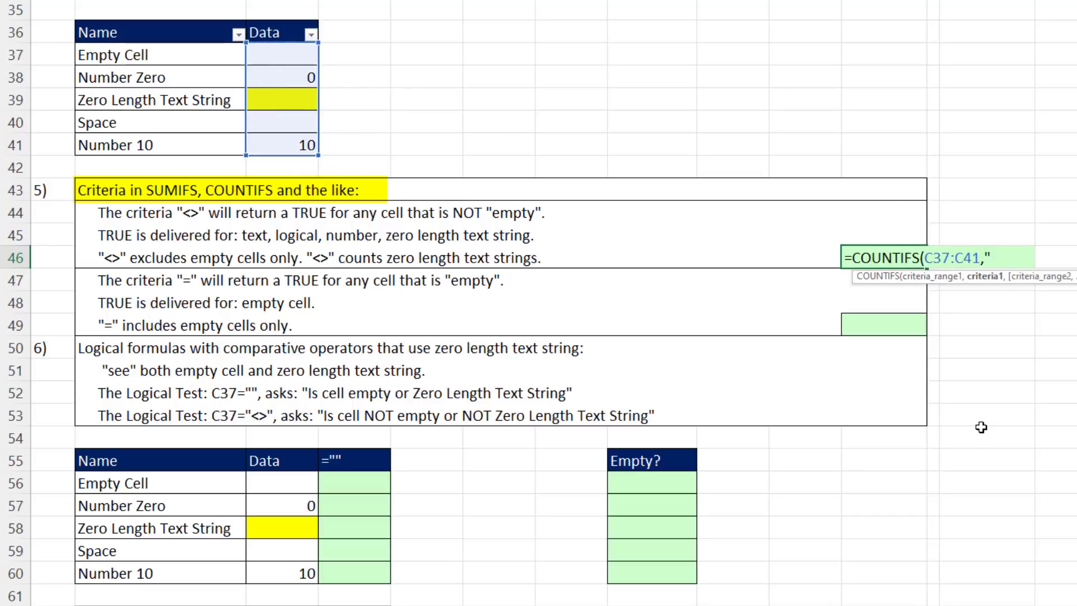
type("<>")
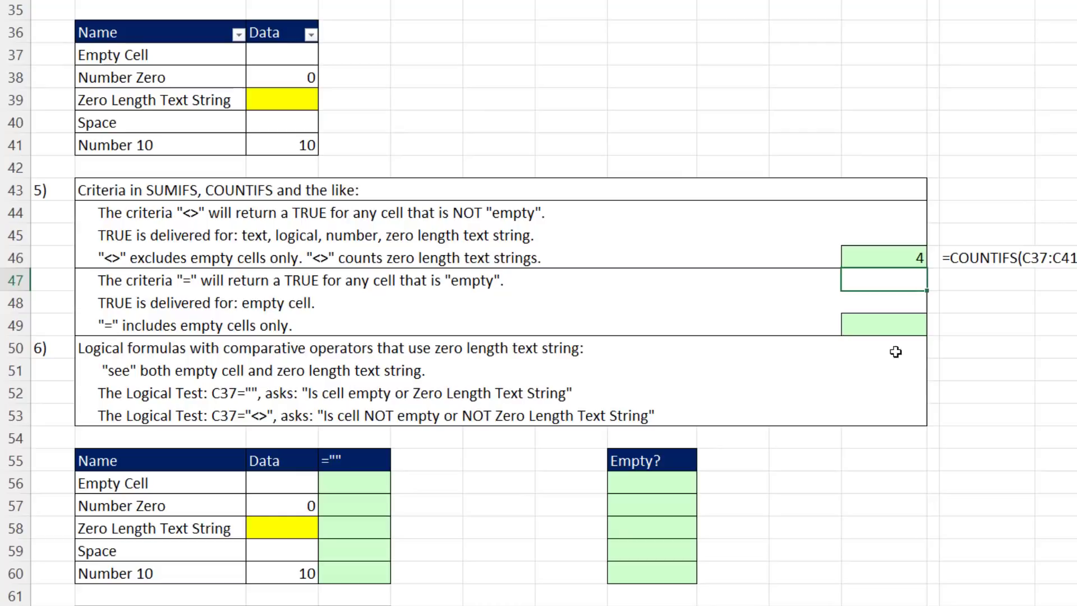
Enter =COUNTIFS(C37:C41,"=") in K49, returning 1.
type("=COUNTIFS(C37:C41")
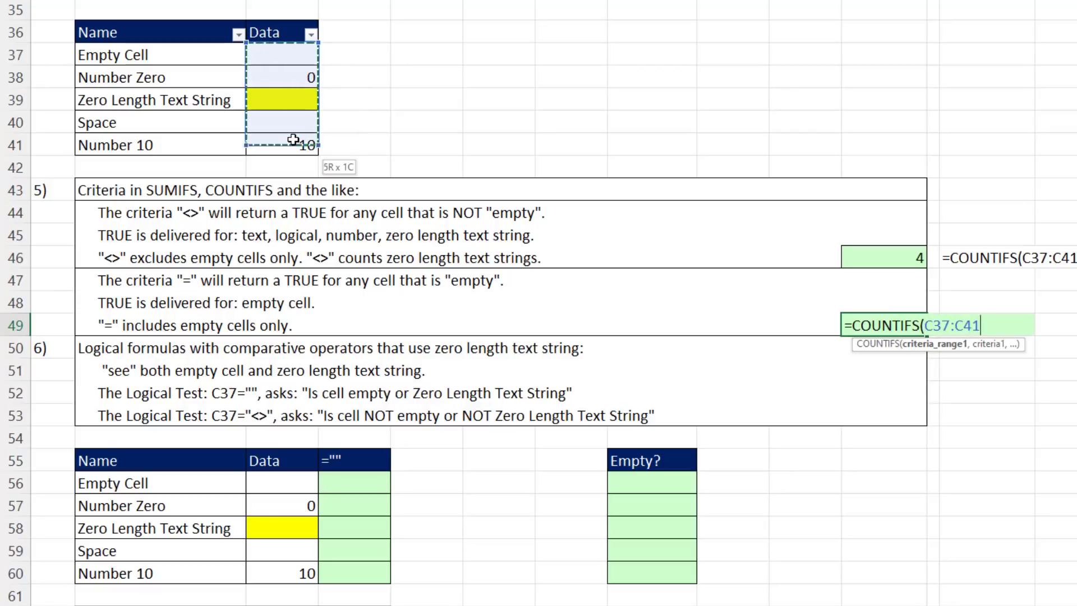
type(",\"")
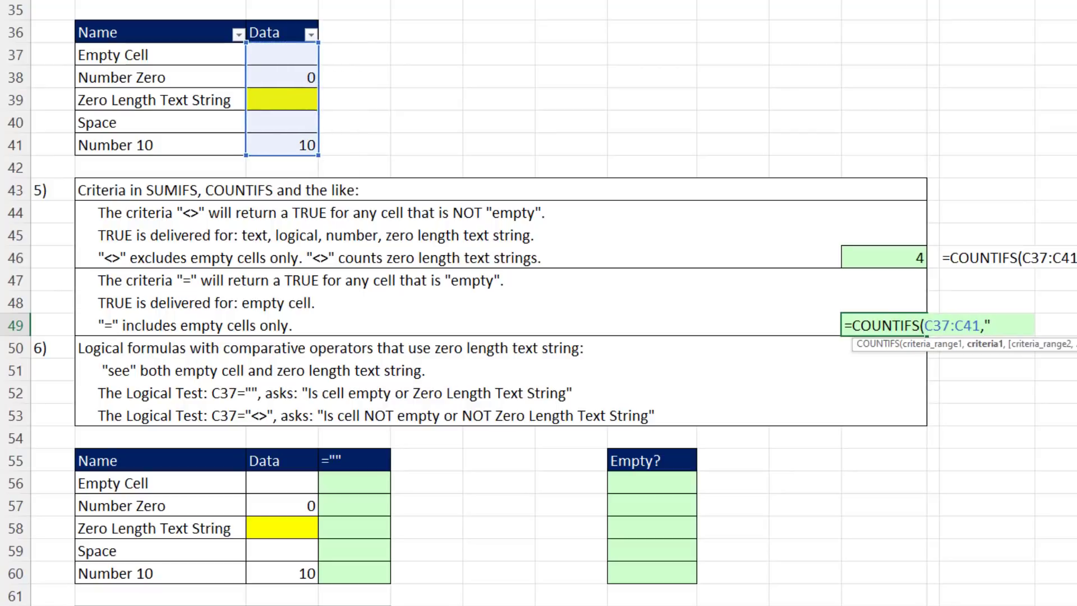
type("=\"")
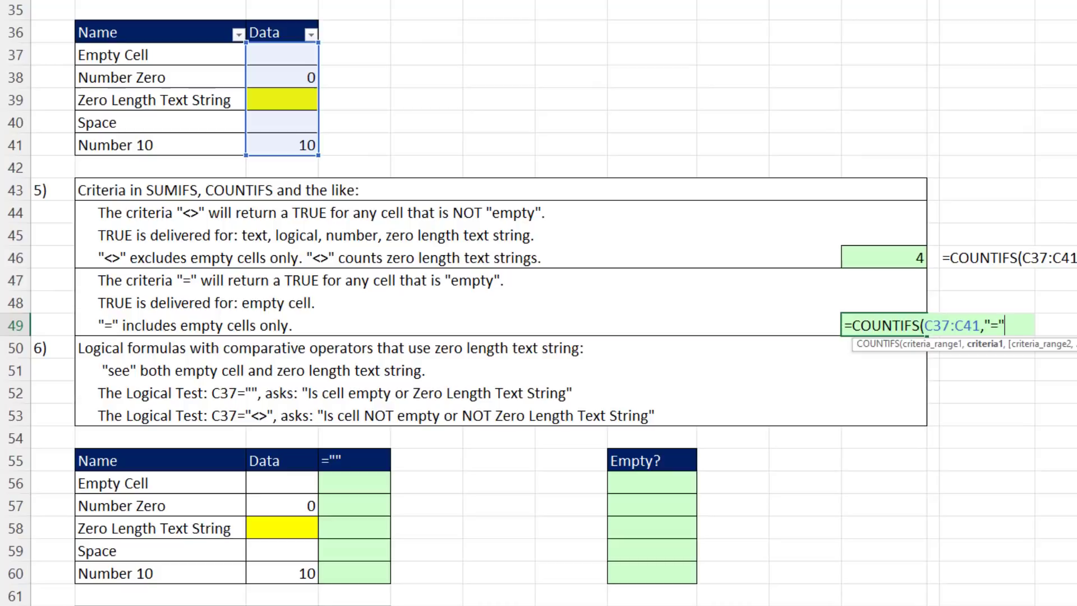
type(")")
left_click(355, 484)
type("=C56=")
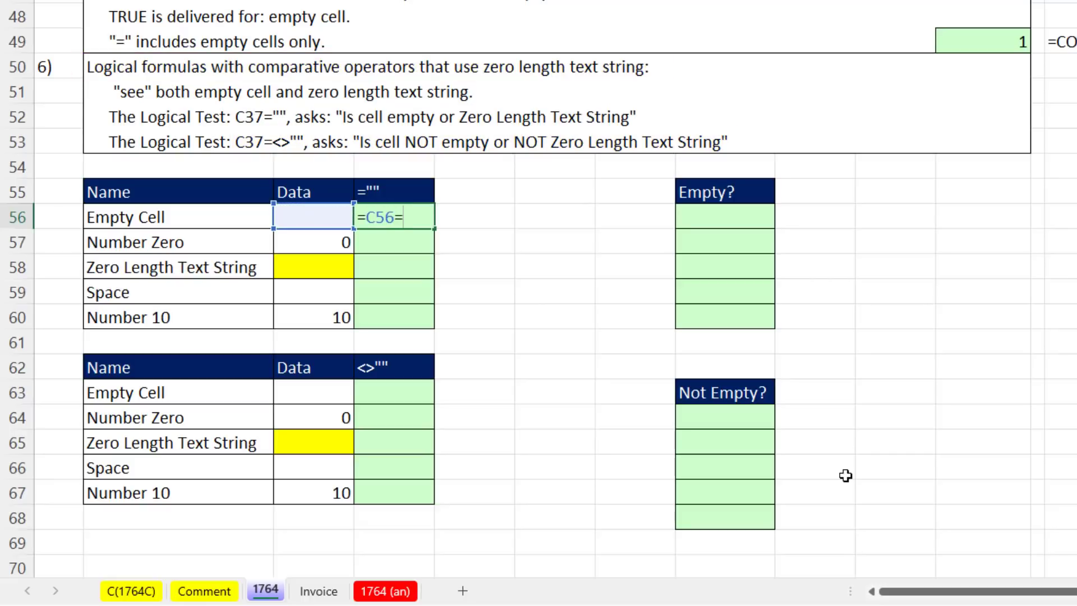
Enter =C56="" in D56, fill down to D60, and list formula text in F56:F60.
type("\"\"")
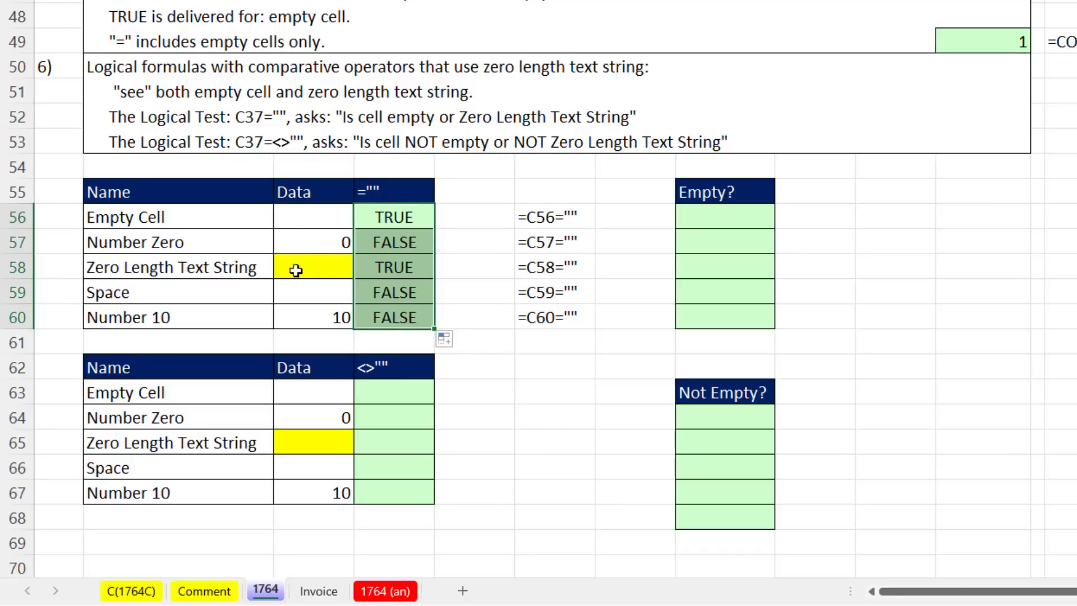
type("=\"\"")
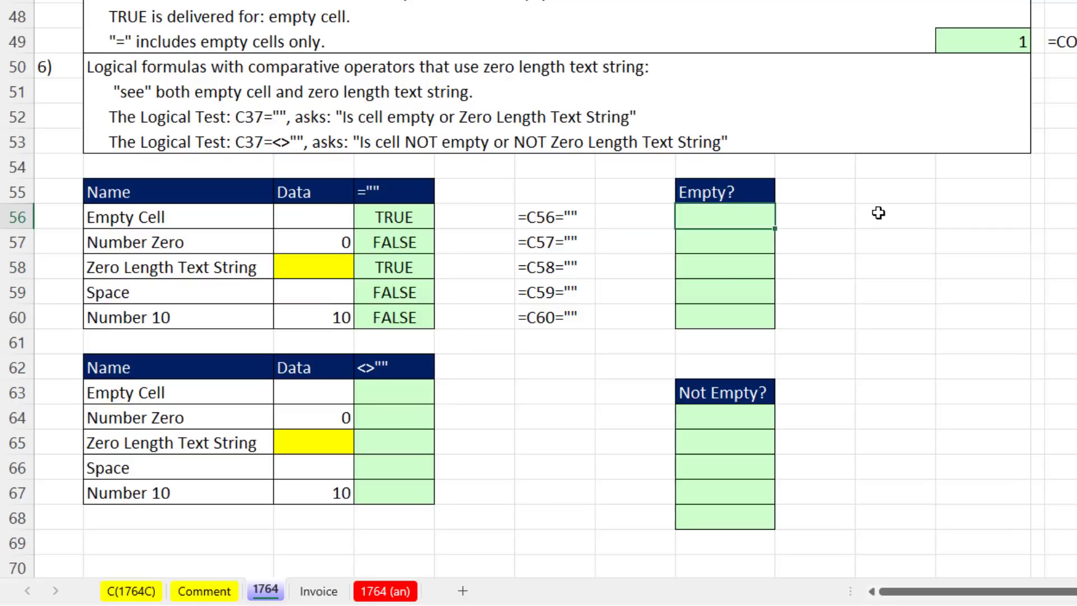
Enter =ISBLANK(C56:C60) in the Empty? column to test the five Data cells.
type("=isb")
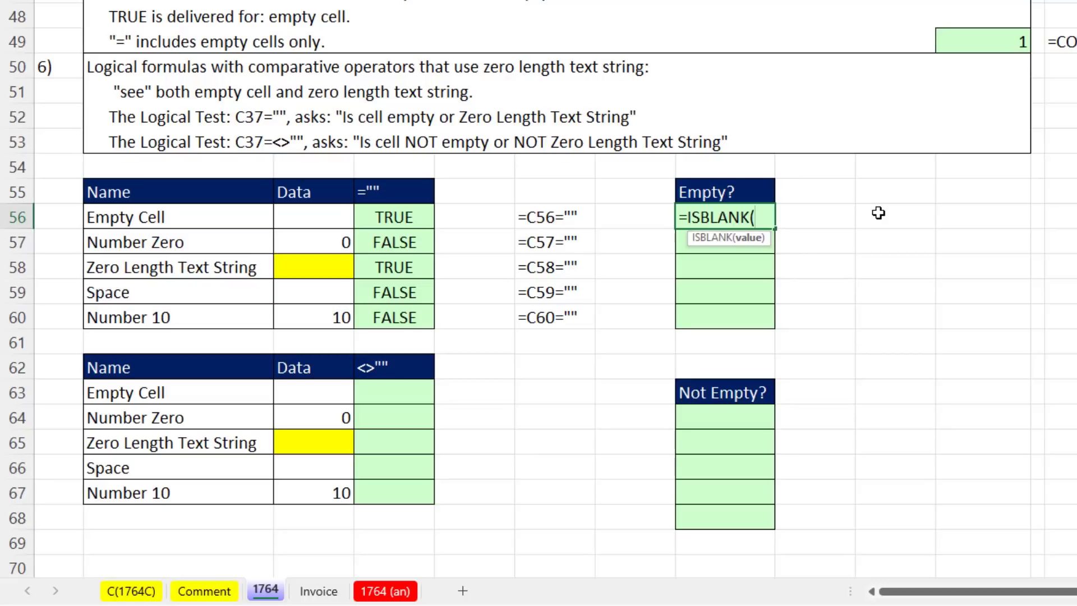
mouse_move(319, 214)
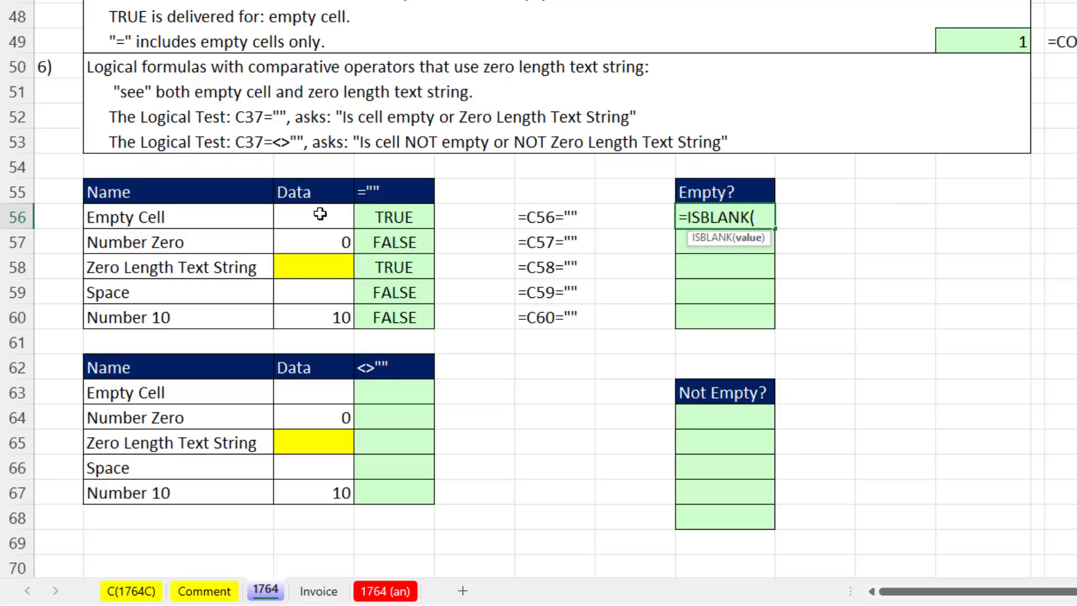
left_click_drag(313, 216, 313, 292)
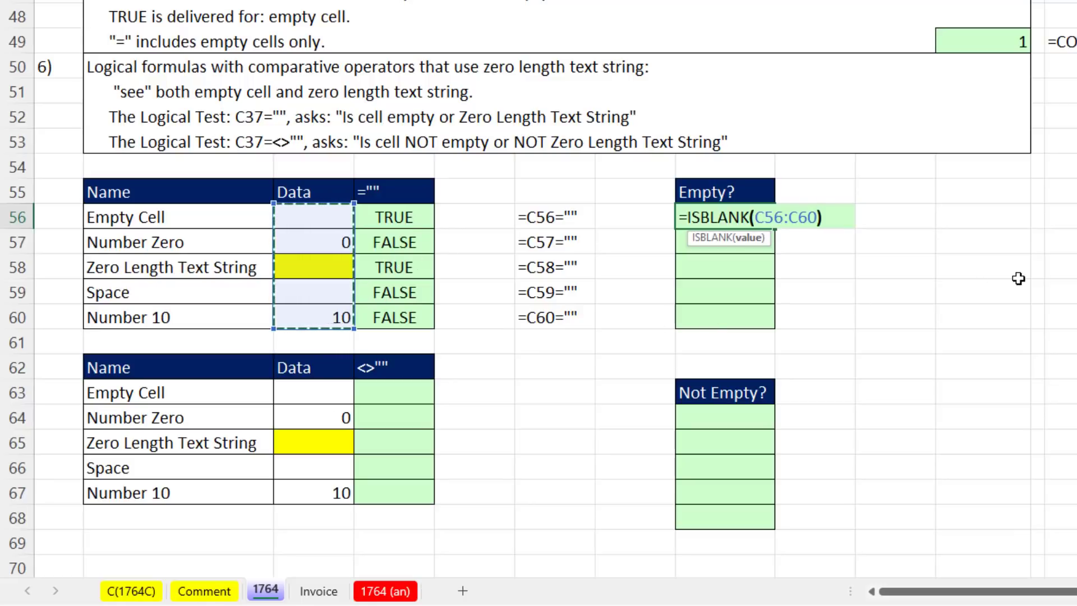
key("Enter")
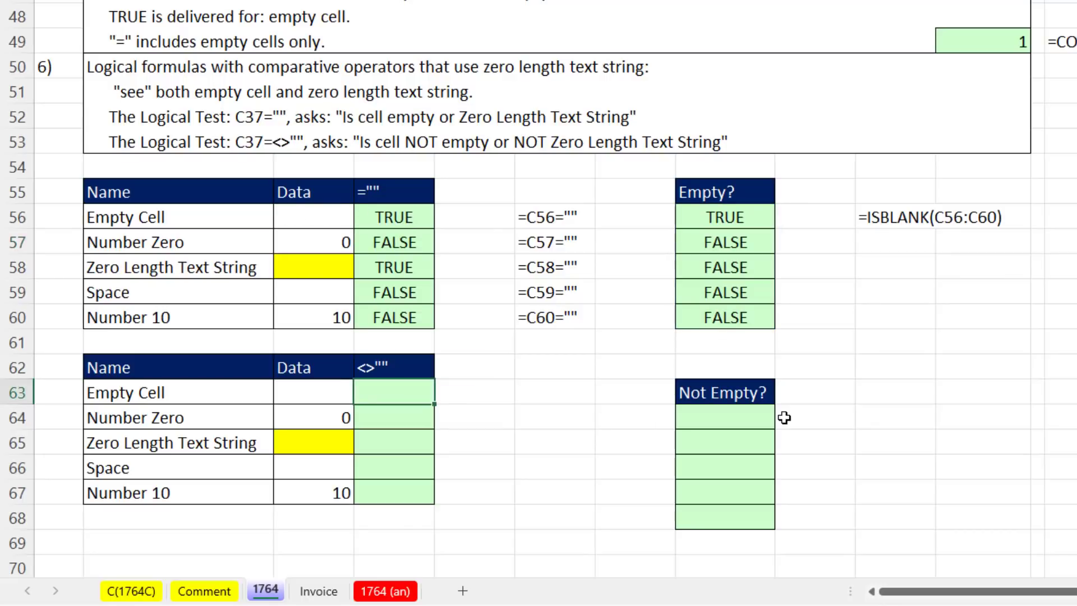
Enter =C63<>"" in the <>"" column to test for non-empty text.
type("=C63")
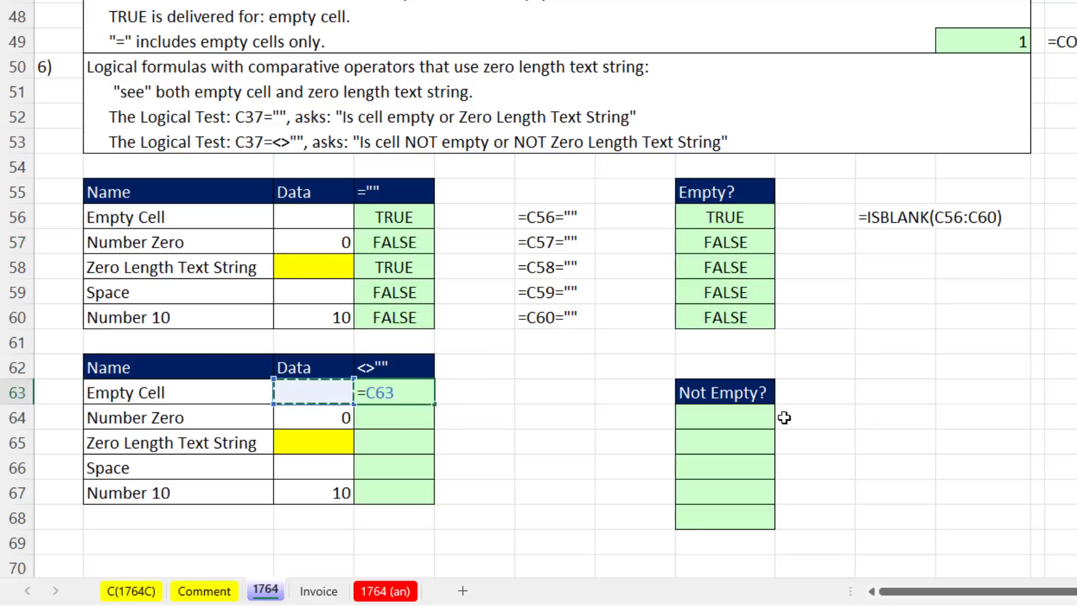
type("<>\"\"")
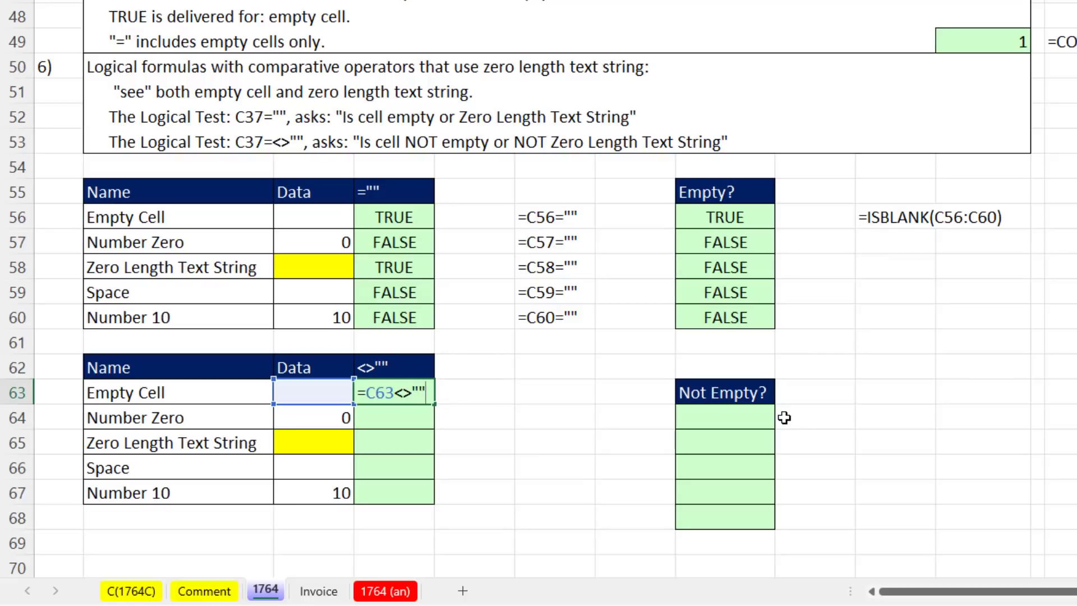
key("Enter")
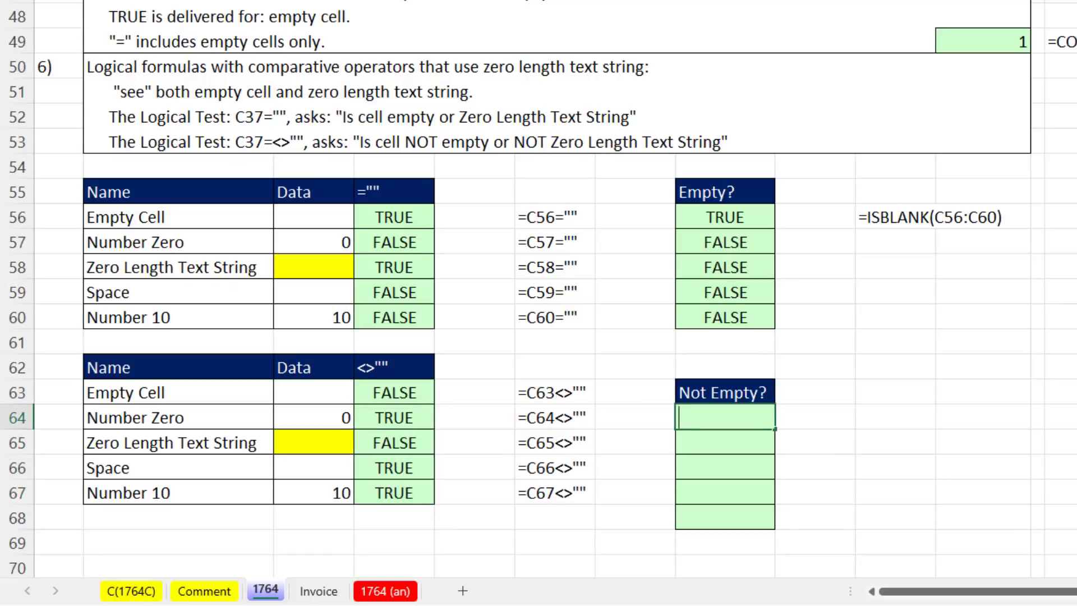
Build =NOT(ISBLANK(C63:C67)) in the Not Empty? column and inspect the empty cell.
type("=not")
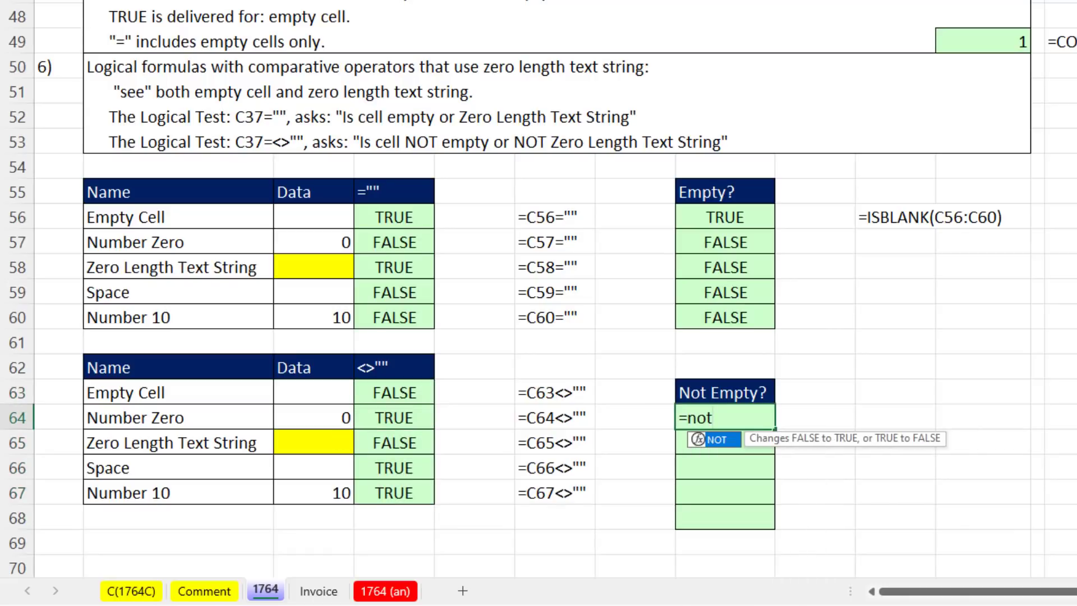
type("(ISBLANK(")
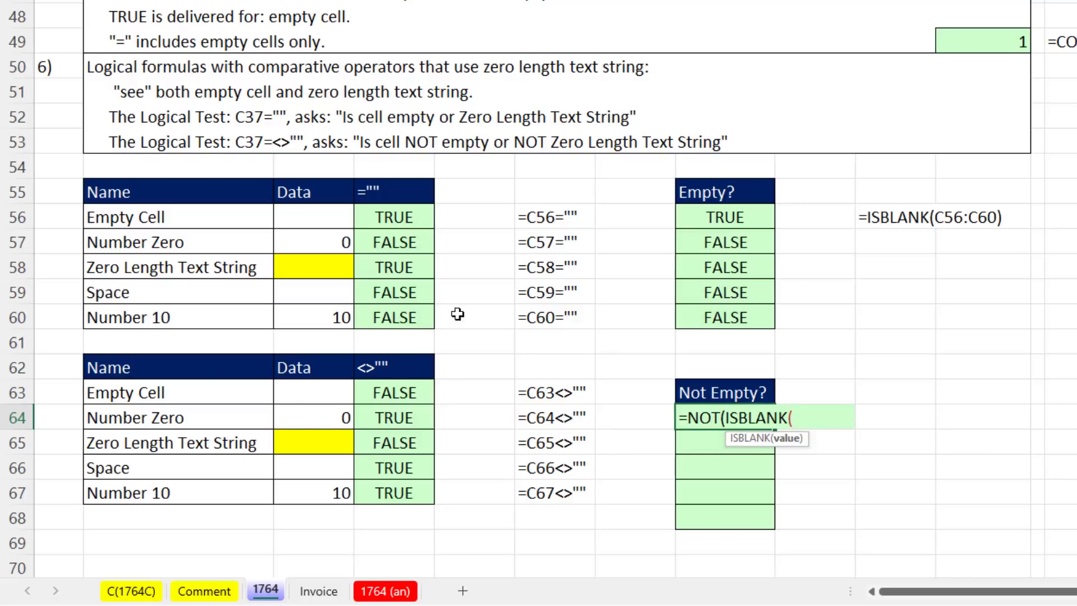
left_click_drag(313, 392, 313, 492)
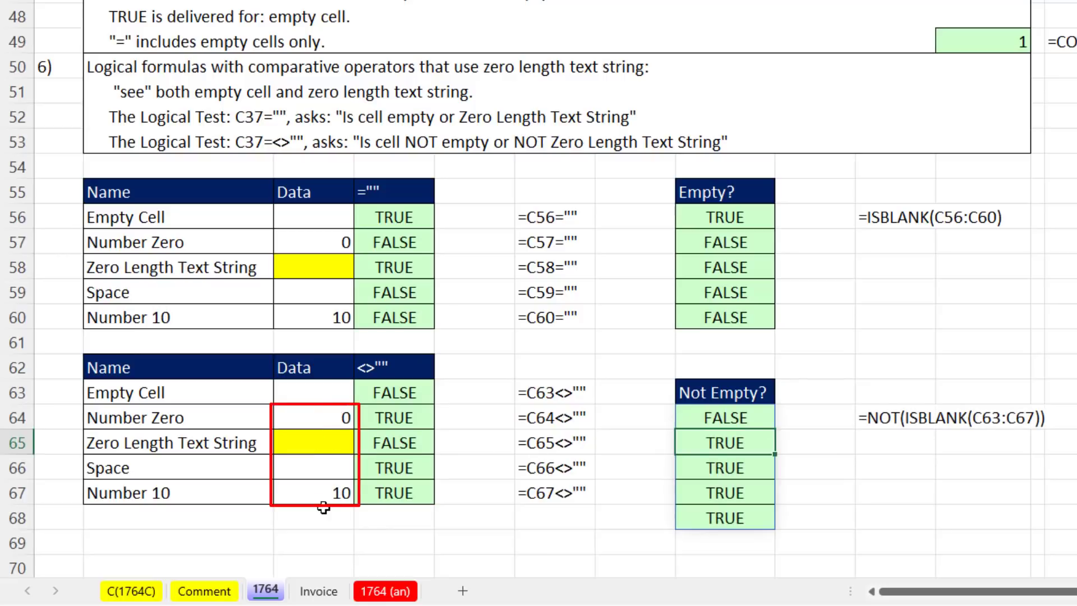
left_click(313, 392)
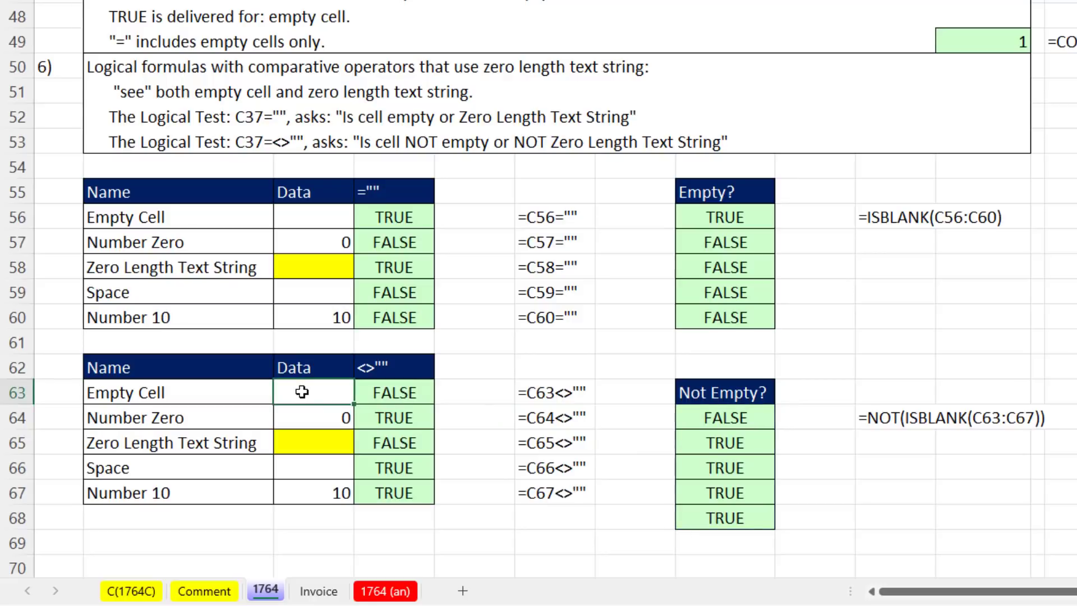
mouse_move(586, 493)
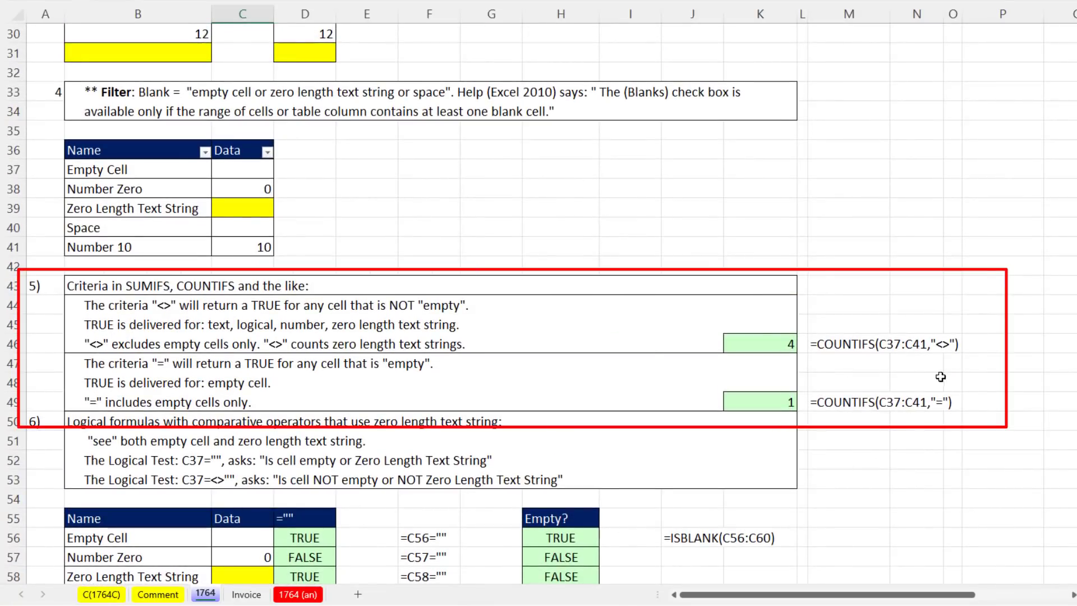
mouse_move(667, 448)
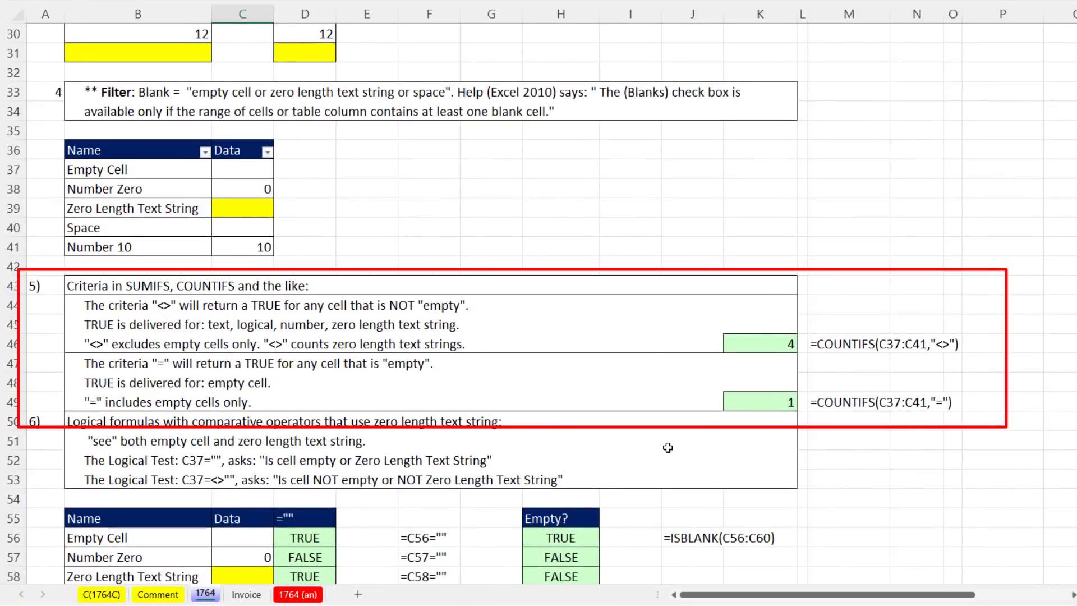